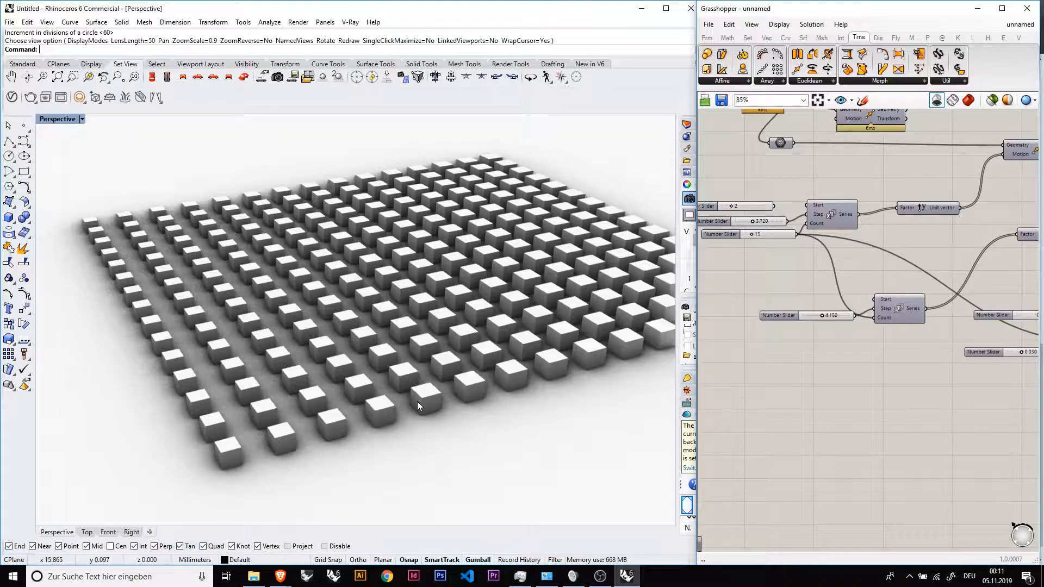
Step: Start a new empty Grasshopper definition, leaving the box grid in Rhino
drag(417, 406, 421, 345)
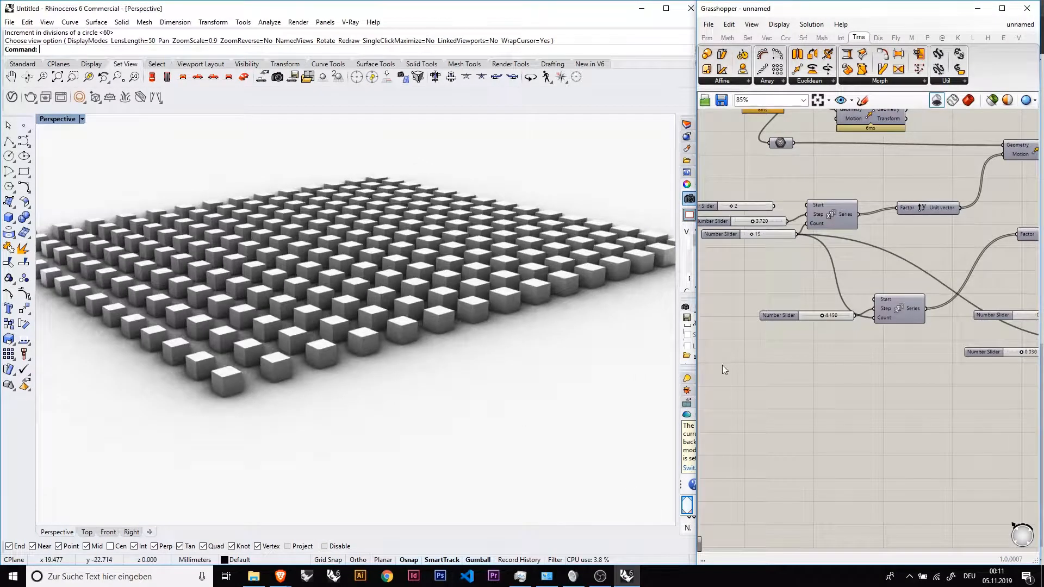
click(708, 24)
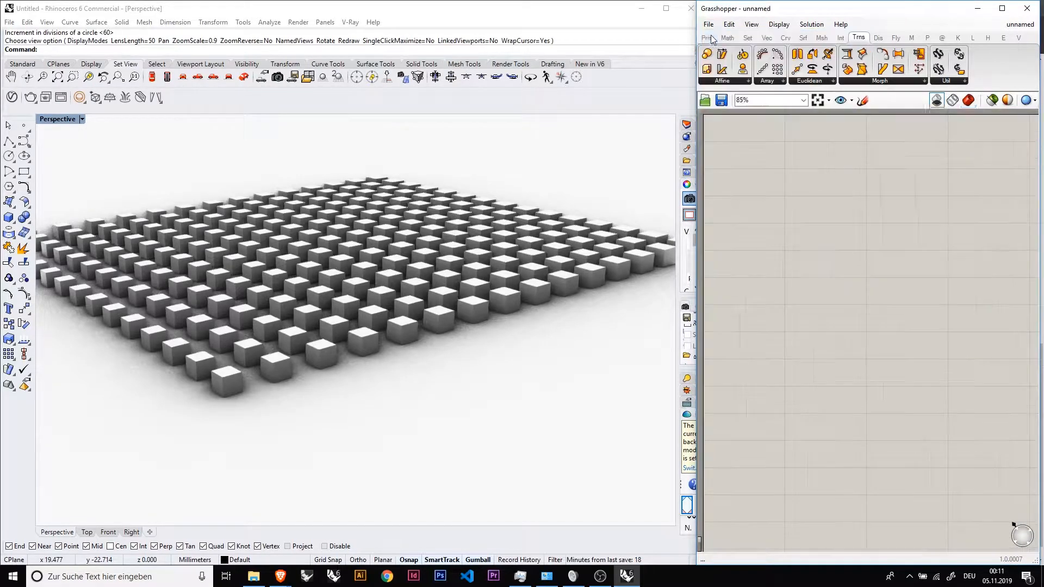
Step: Hide the baked boxes and place a Box component from the Surface components
click(751, 24)
text(B)
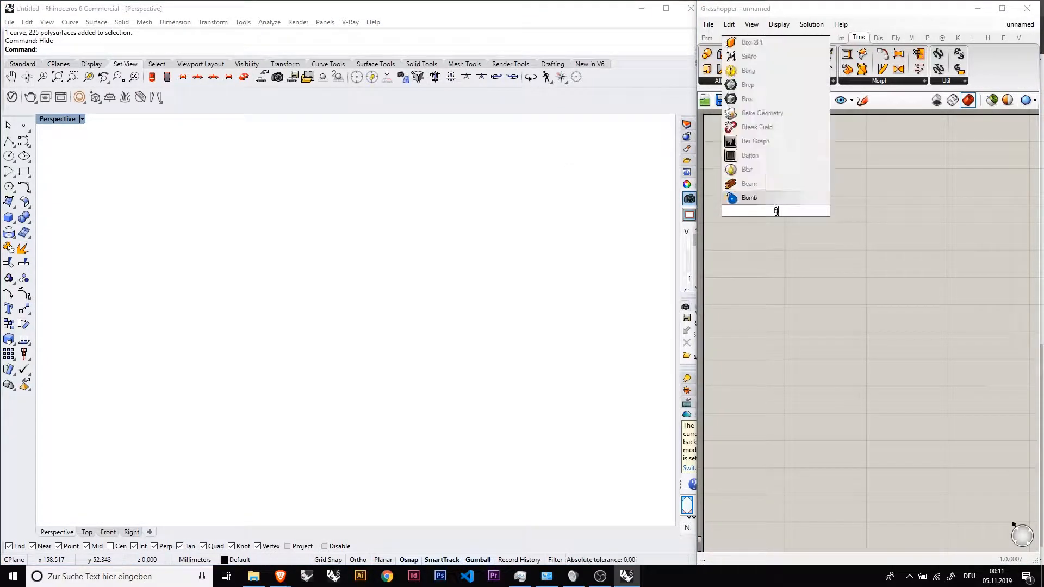
text(nox)
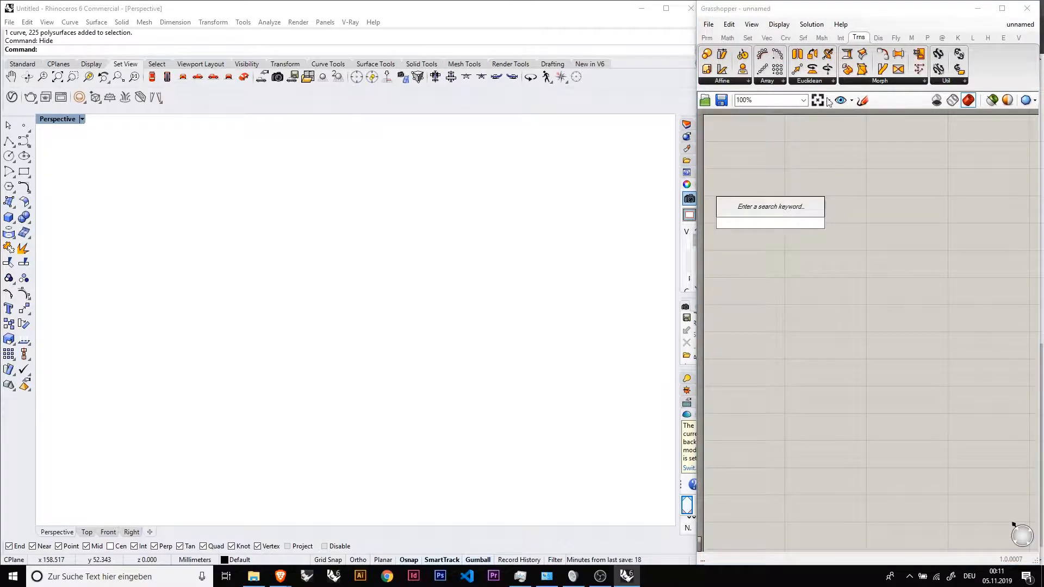
click(822, 37)
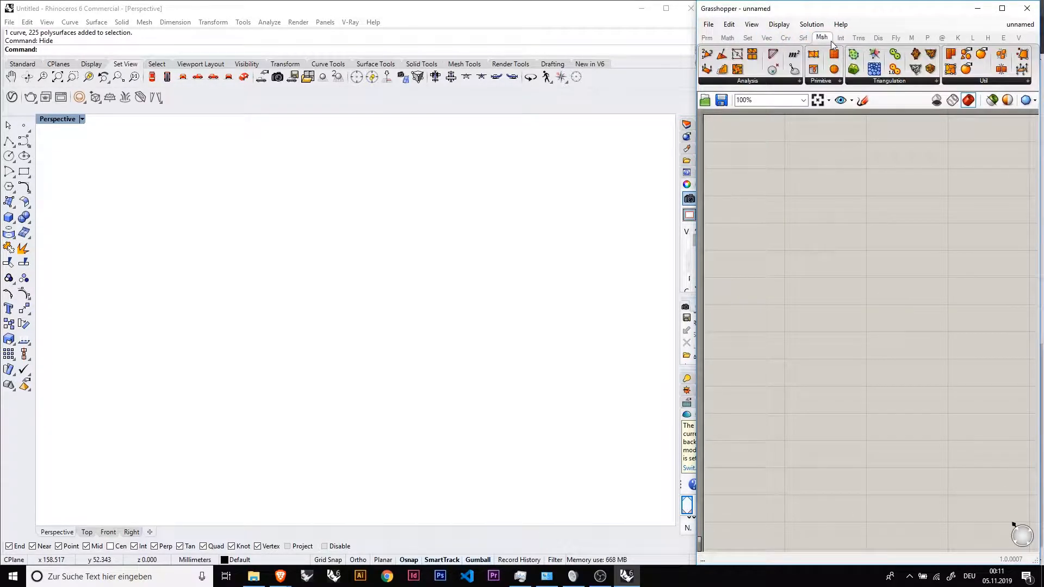
click(803, 37)
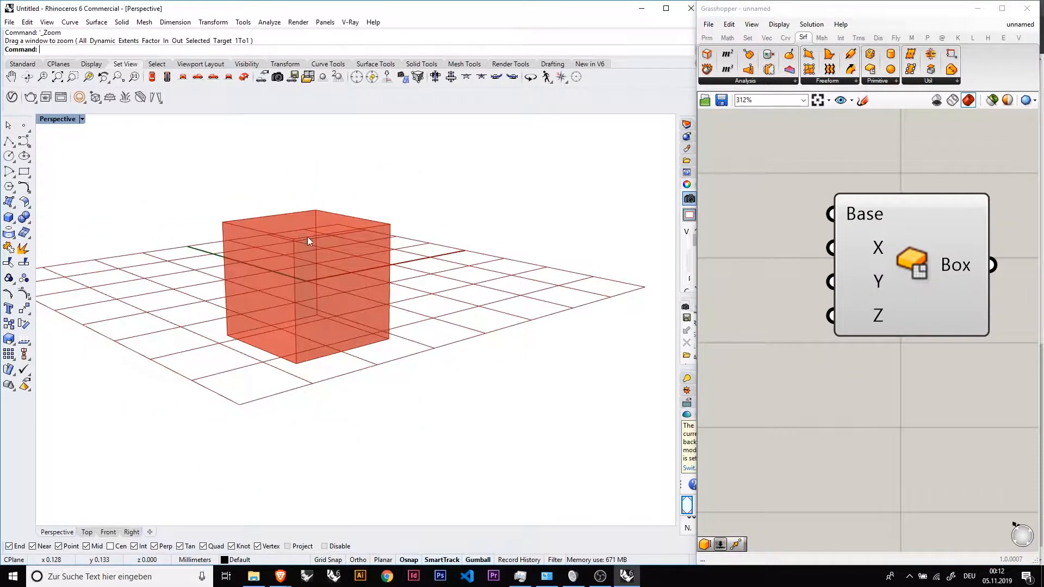
Step: Move a copy of the box 7 units along X with Unit X and Move, panel showing {7,0,0}
scroll(down, 3)
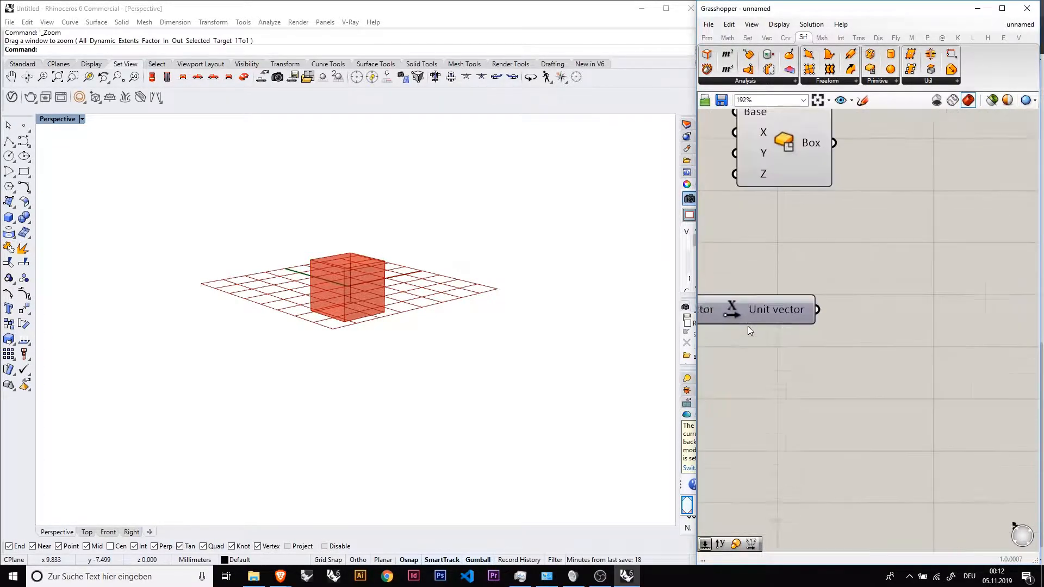
scroll(down, 3)
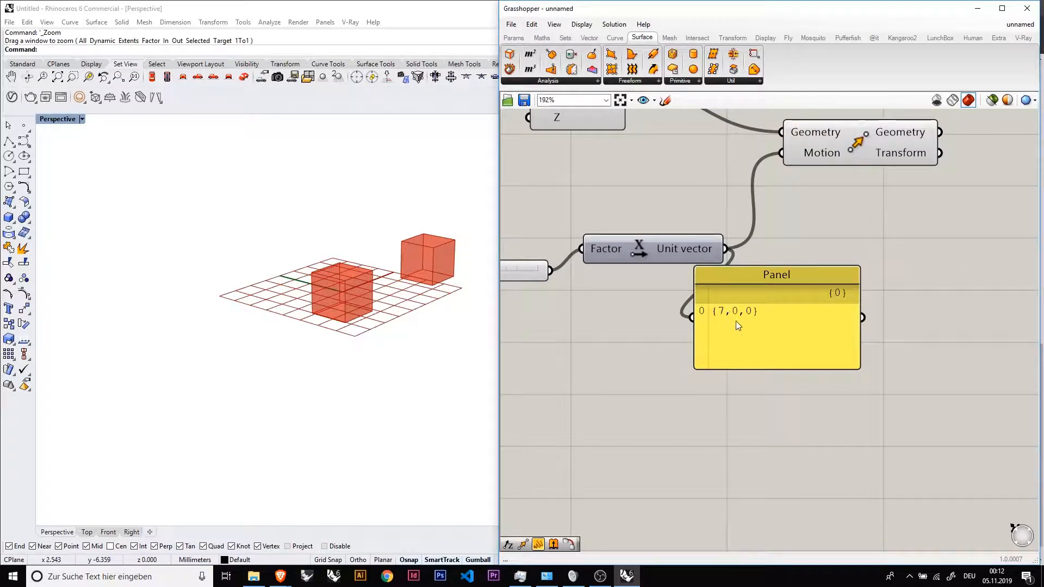
Step: Add a Series fed by step and count sliders and wire it into the Unit X factor
drag(776, 274, 904, 275)
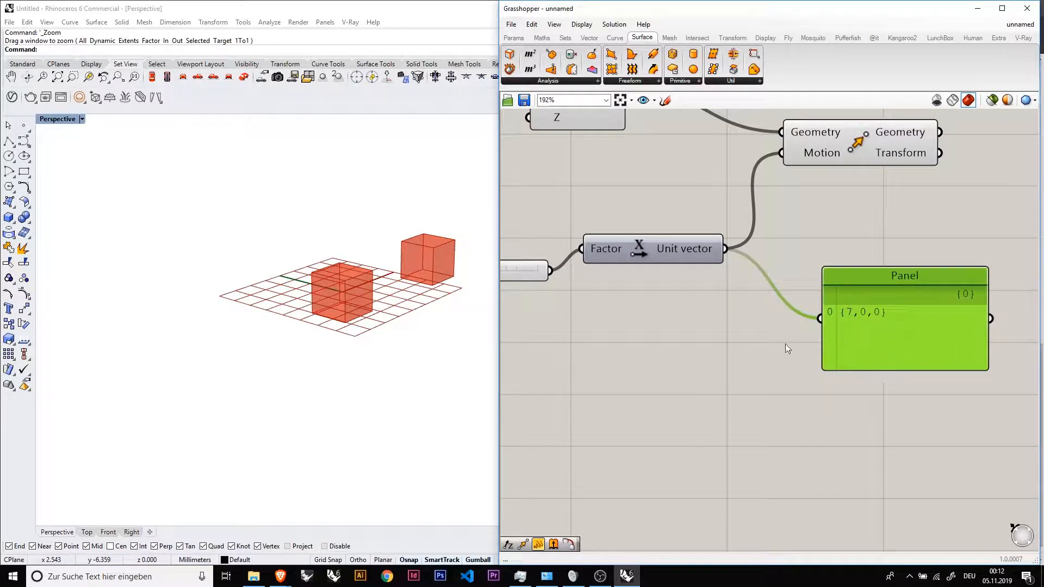
mouse_move(772, 346)
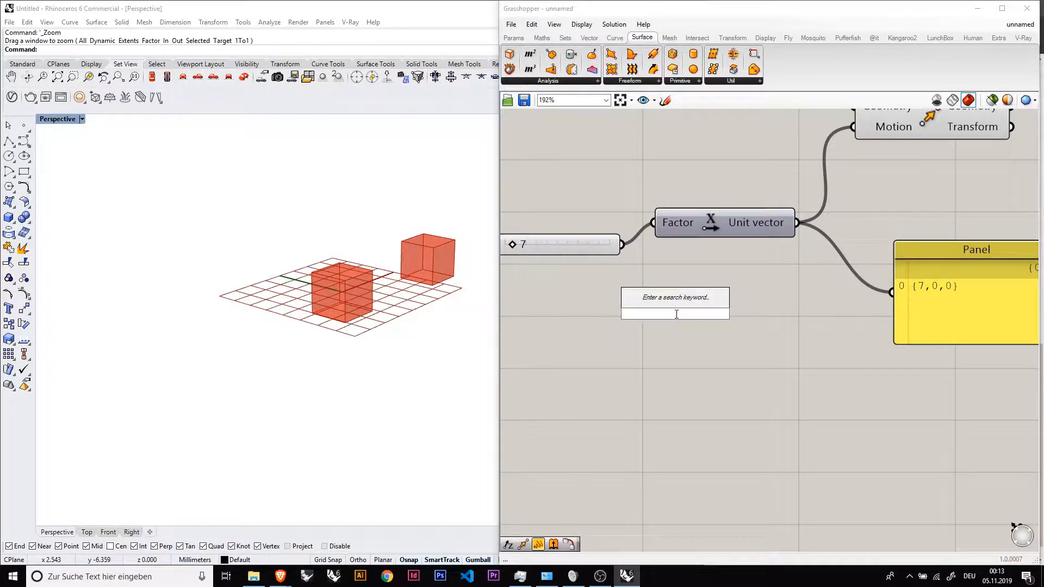
text(seri)
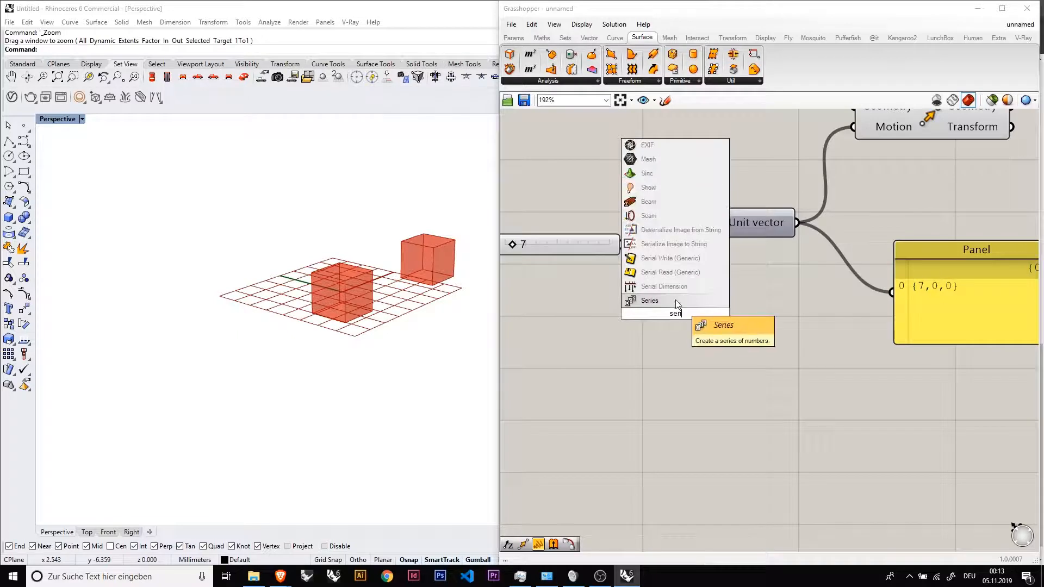
click(649, 300)
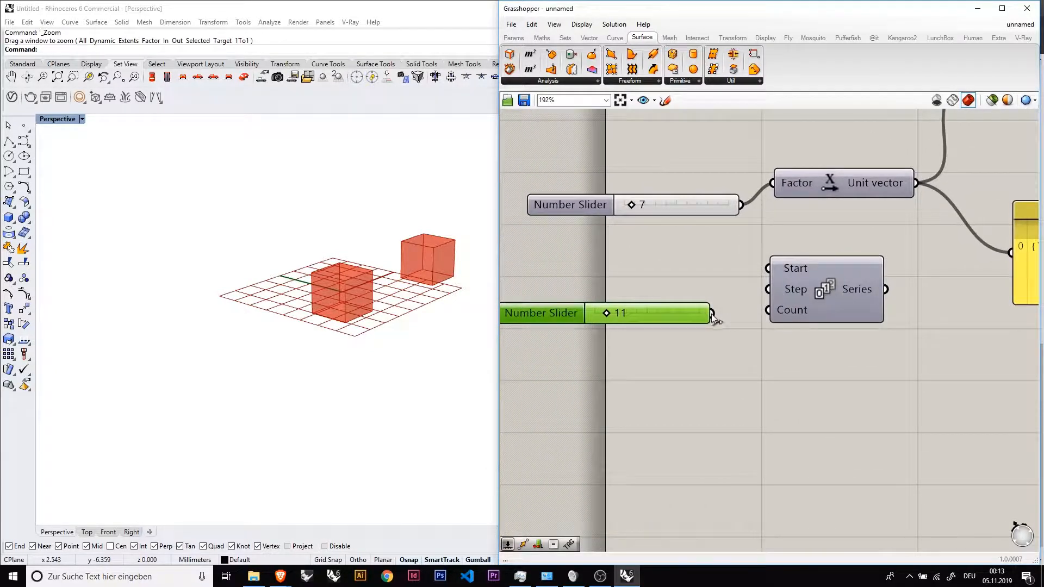
drag(712, 313, 765, 310)
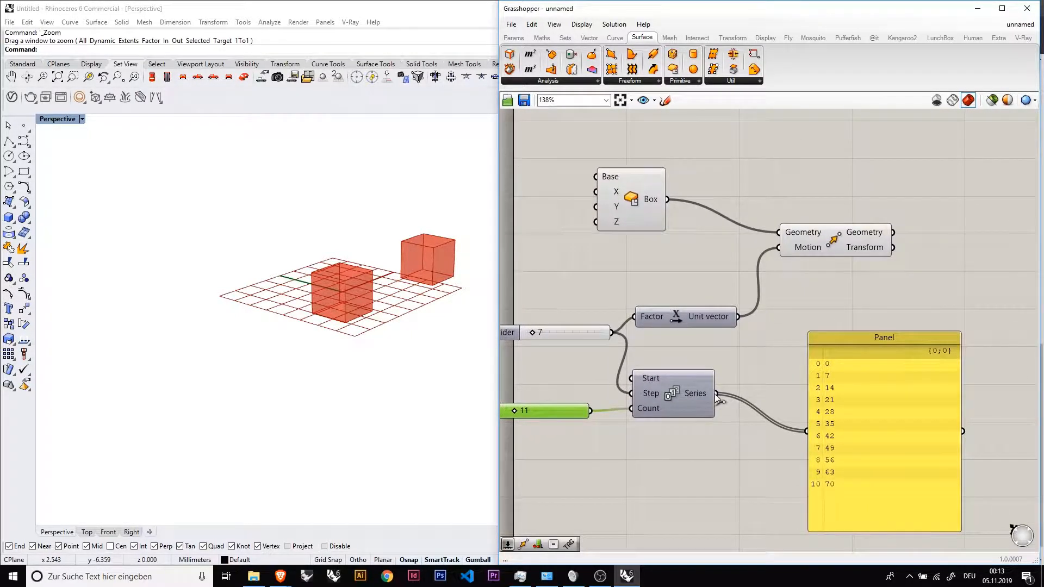
drag(684, 317, 749, 322)
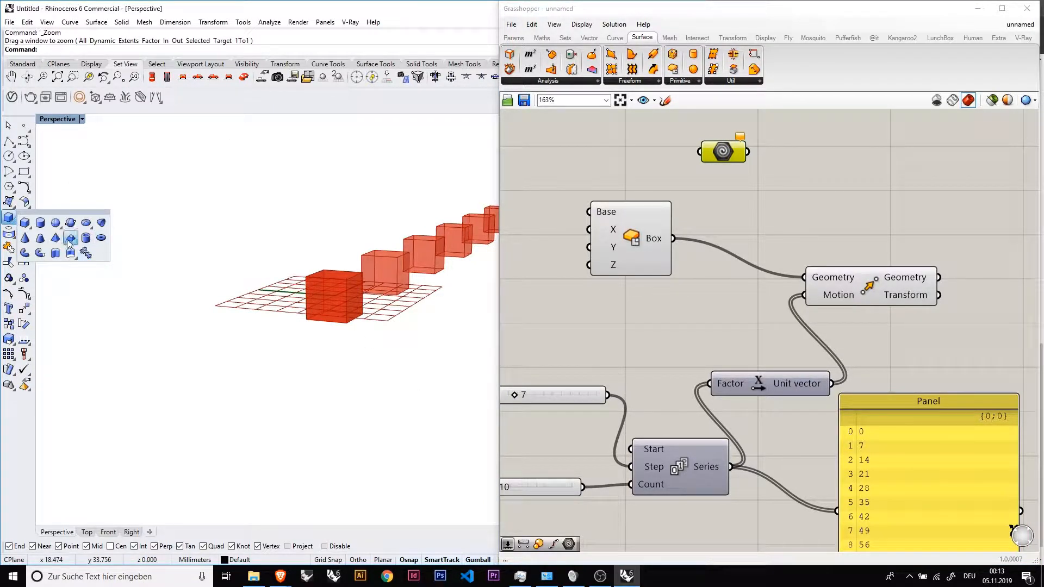
Step: Draw a truncated pyramid in Rhino and reference it as the one Geometry moved along the row
click(70, 236)
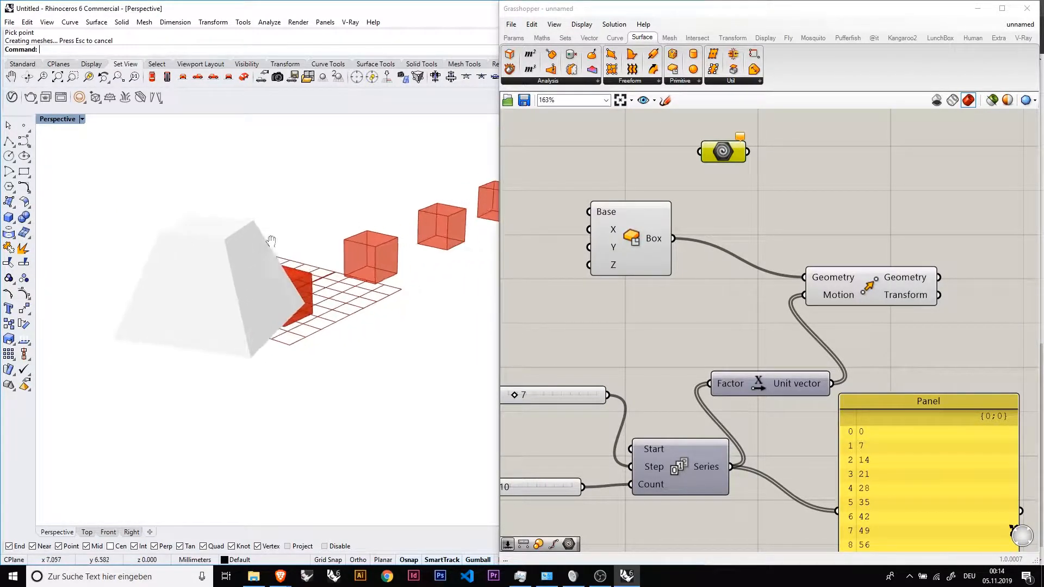
right_click(722, 152)
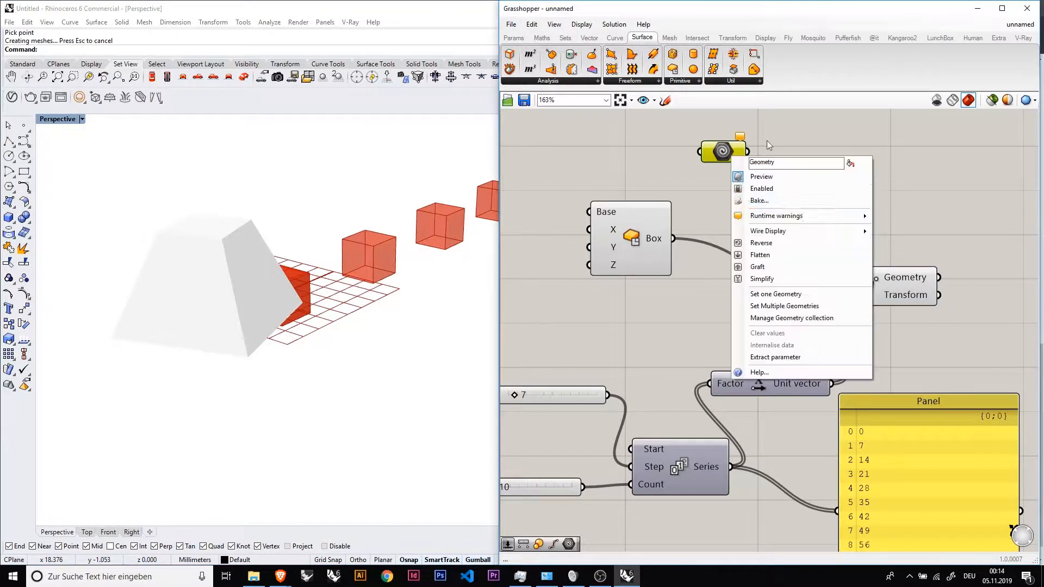
mouse_move(776, 295)
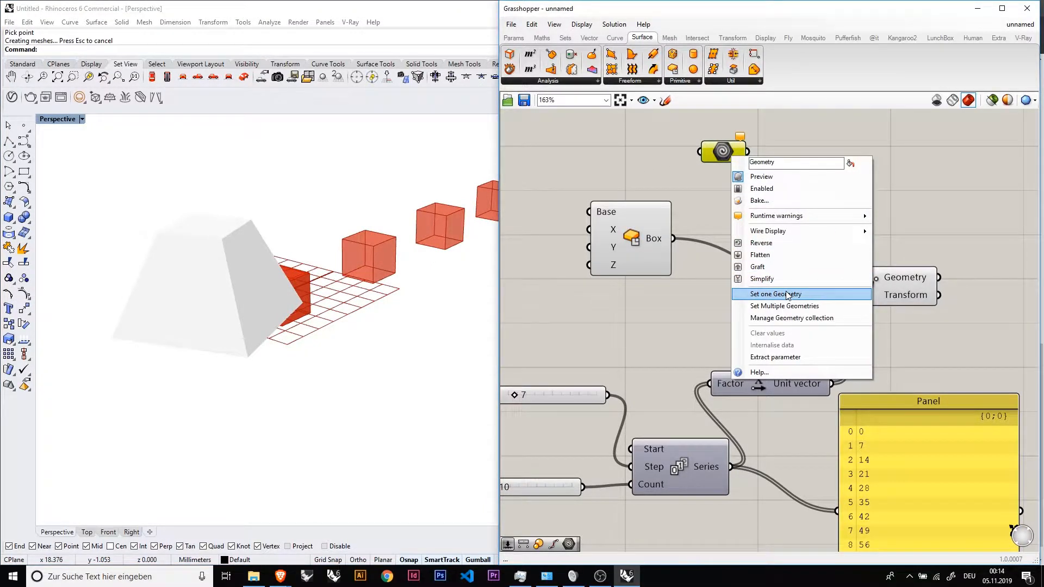
click(775, 293)
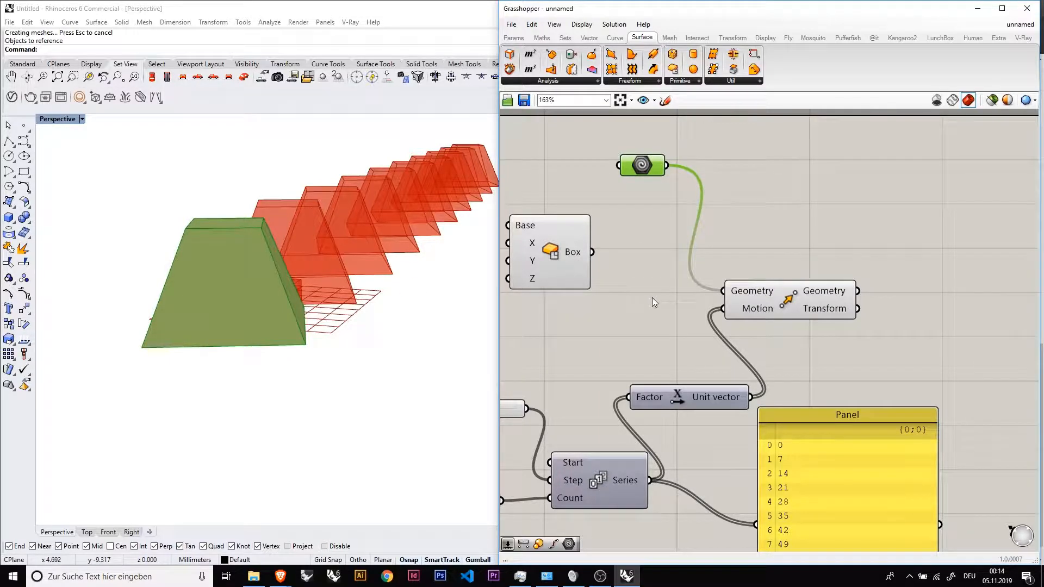
click(226, 280)
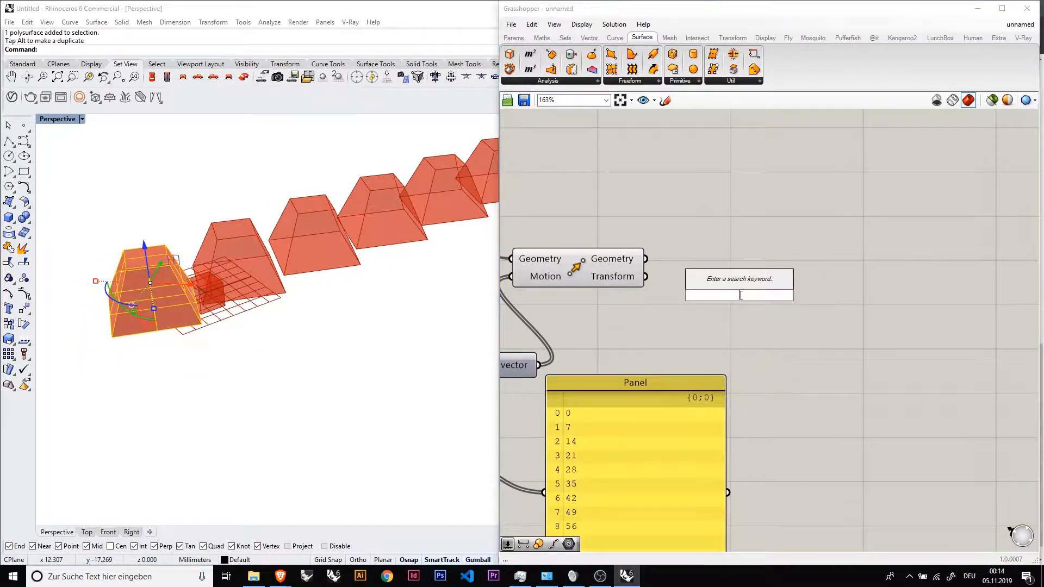
Step: Add a Move along Unit Y driven by copied sliders and Series placed below the originals
text(mo)
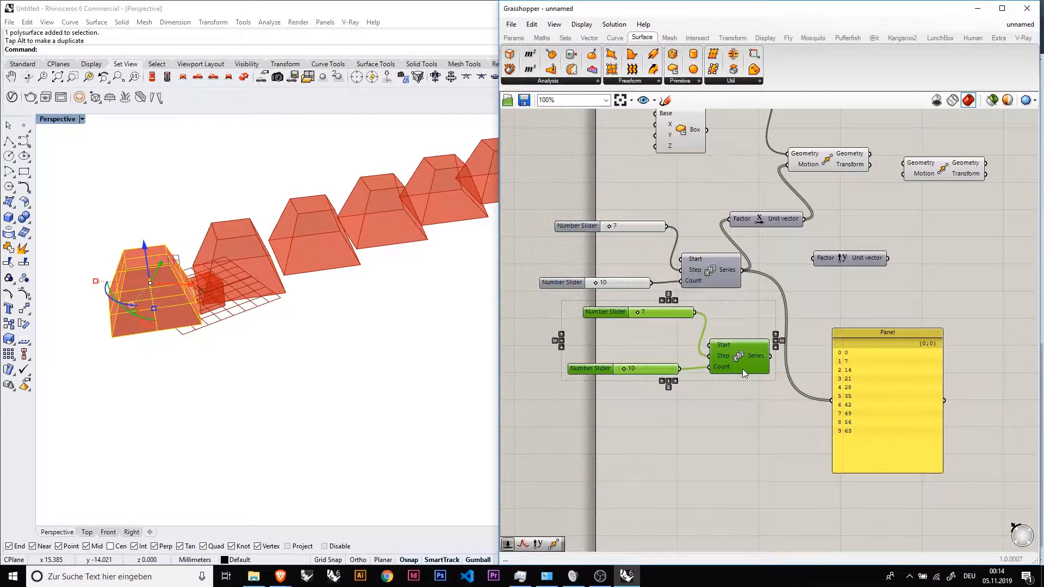
drag(669, 339, 702, 390)
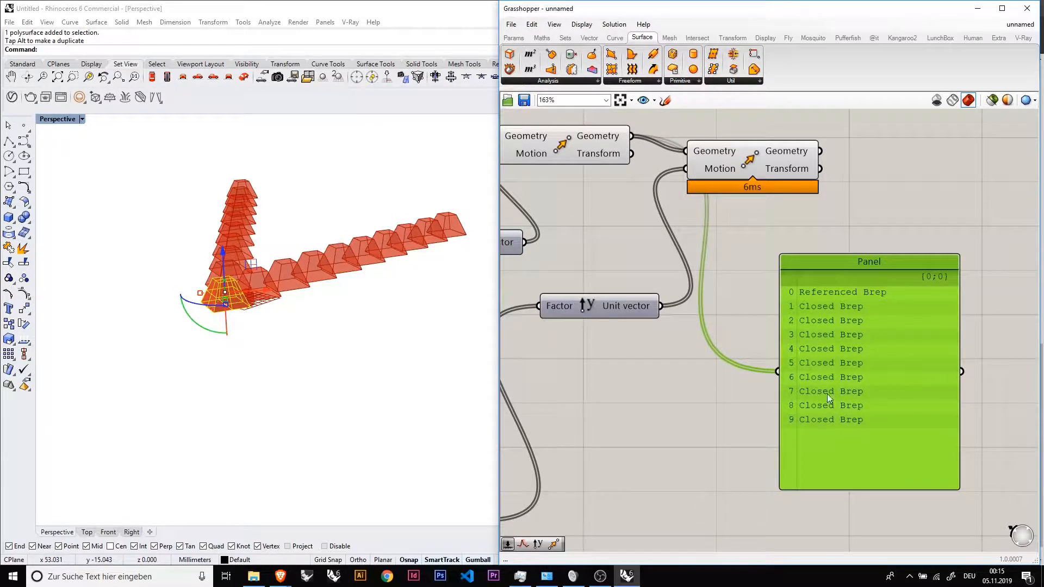
mouse_move(737, 351)
text(tree)
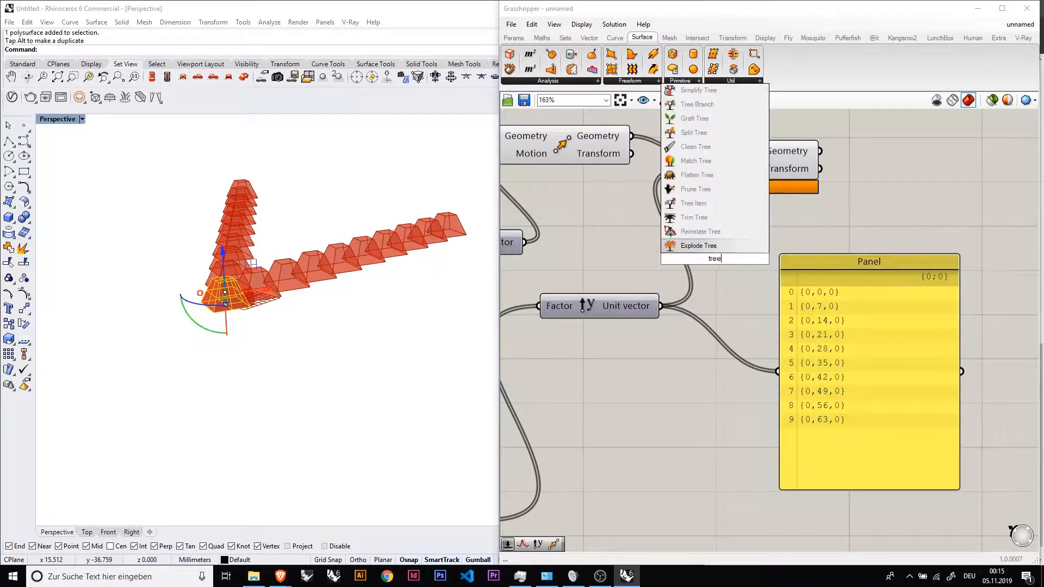
mouse_move(695, 189)
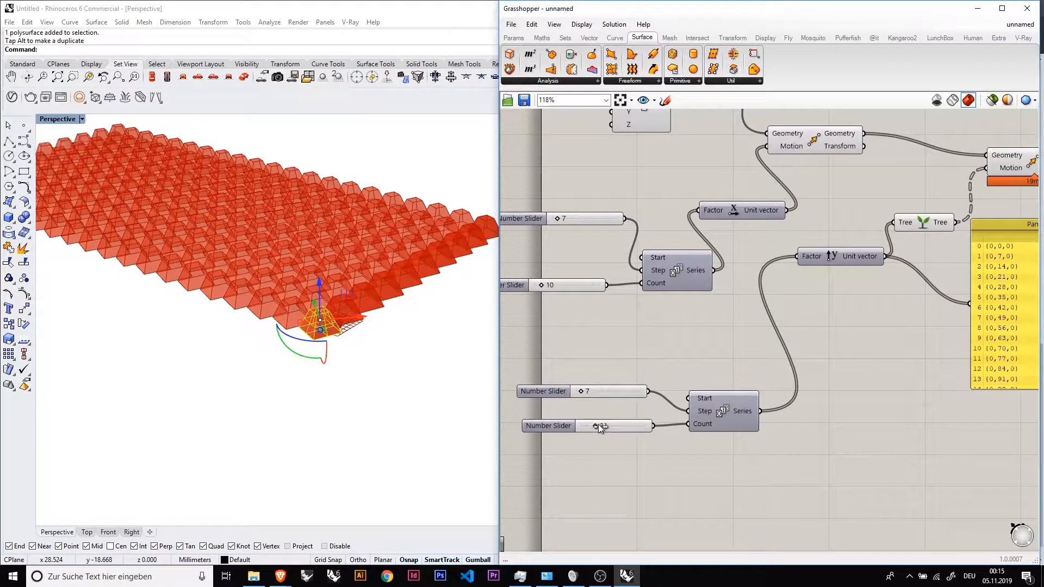
Step: Graft the Y offsets into the second Move and set the Y row count to 12
drag(612, 426, 596, 426)
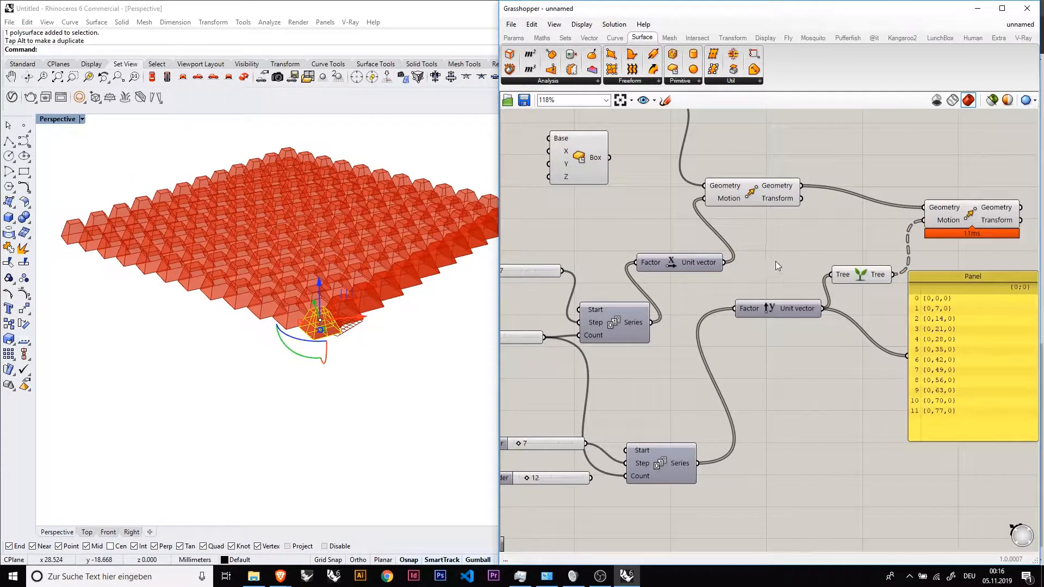
right_click(646, 298)
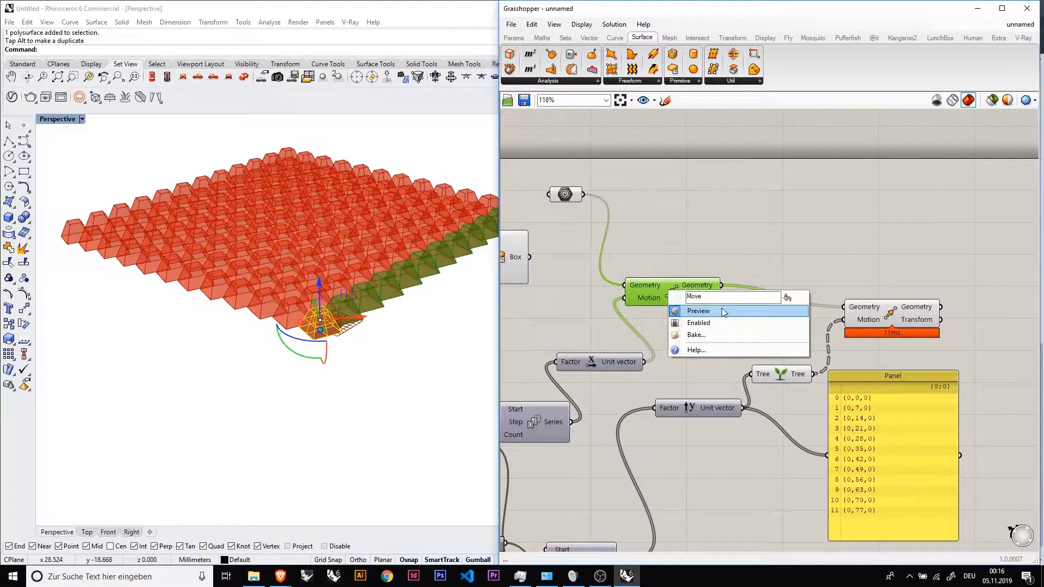
Step: Turn off Preview on the first Move so only the pyramid grid shows
click(699, 311)
text(Scale)
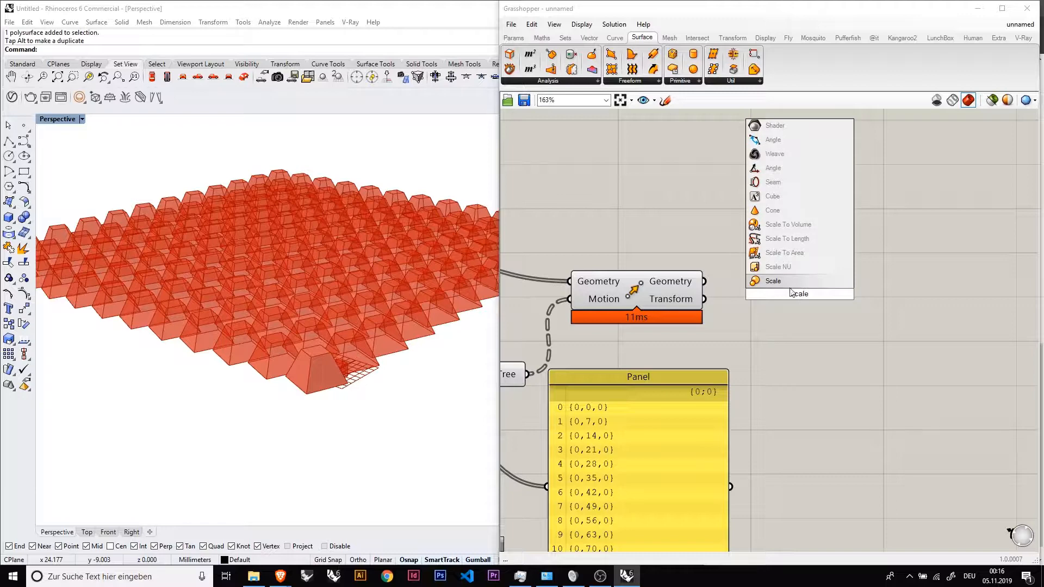
Step: Place a Scale component and a Deconstruct Brep fed by the pyramid grid geometry
click(774, 281)
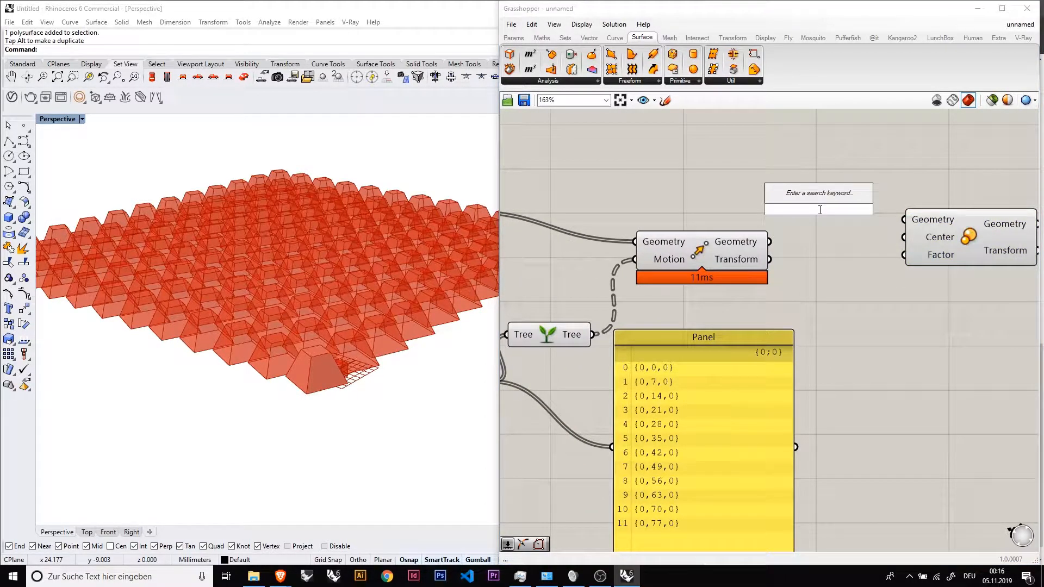
click(703, 162)
text(decon)
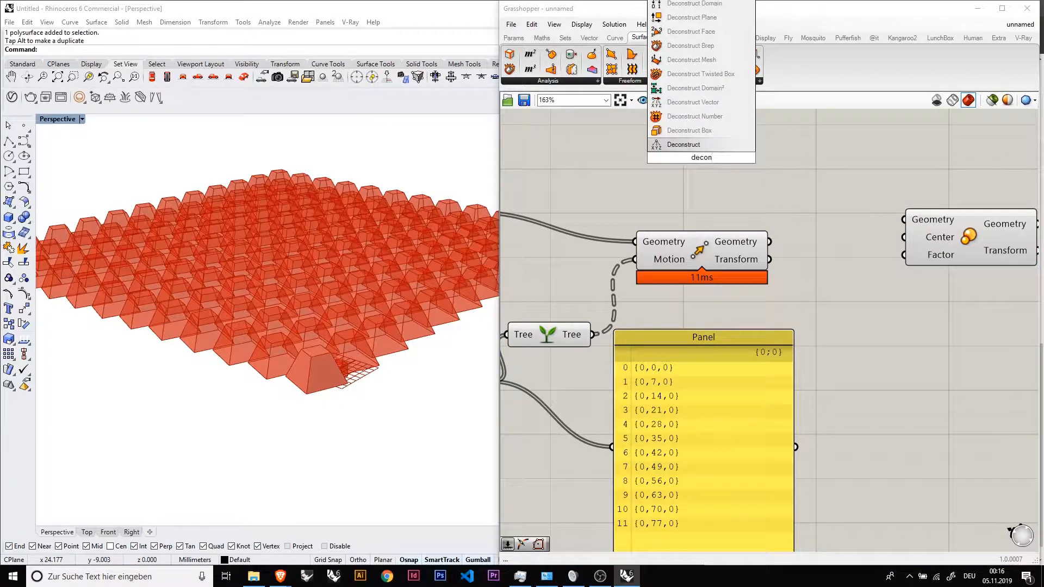
click(691, 46)
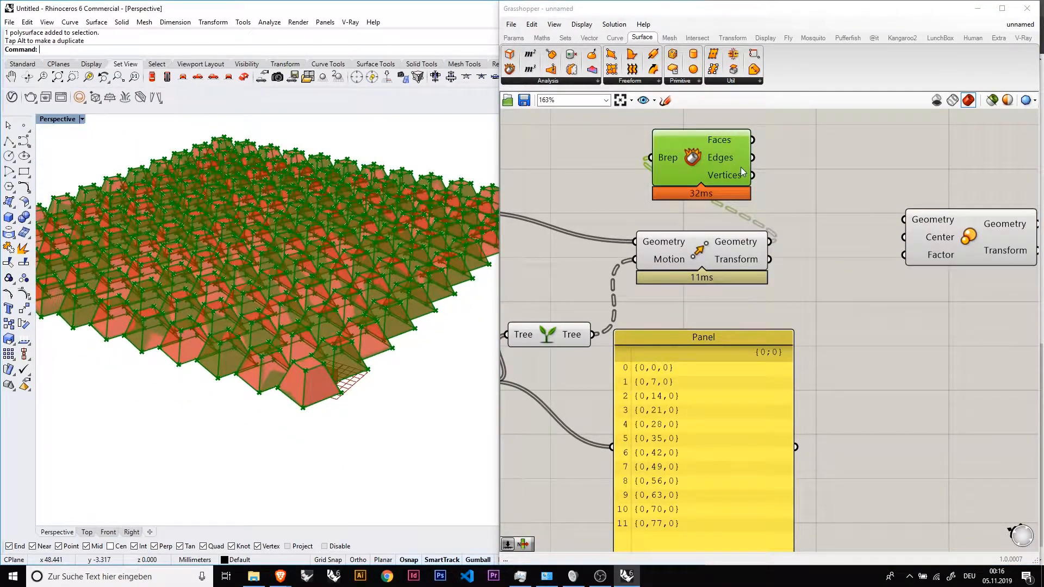
mouse_move(725, 175)
text(list)
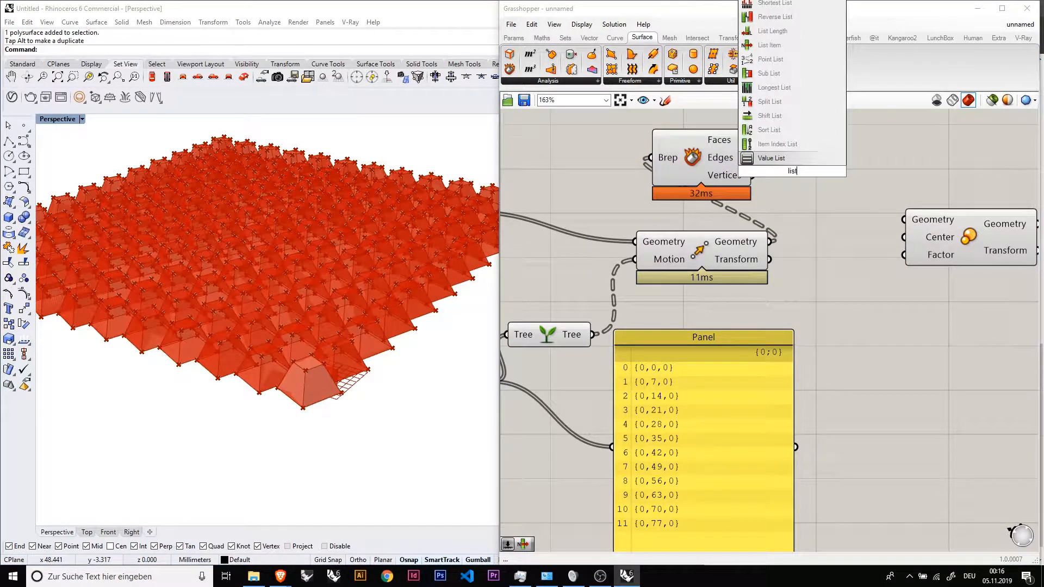
mouse_move(770, 101)
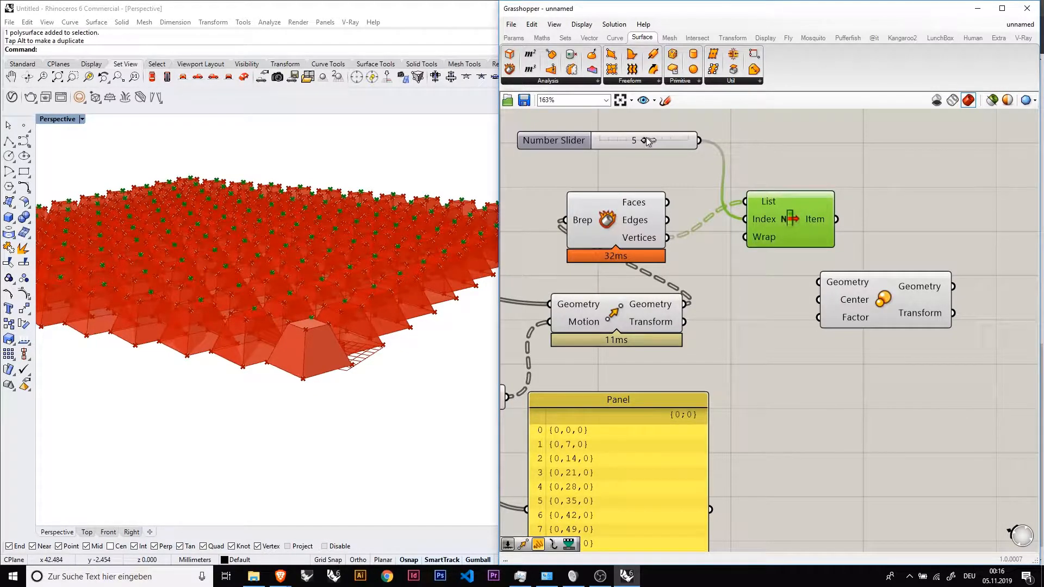
Step: Pick vertex 4 with a List Item index slider as the Scale centre point
drag(651, 141, 641, 140)
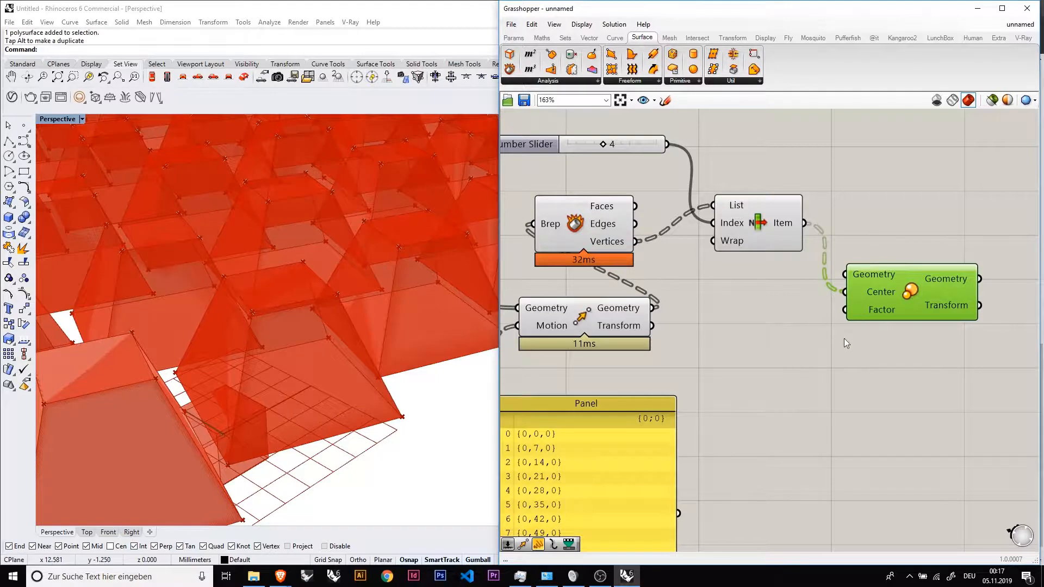
scroll(down, 3)
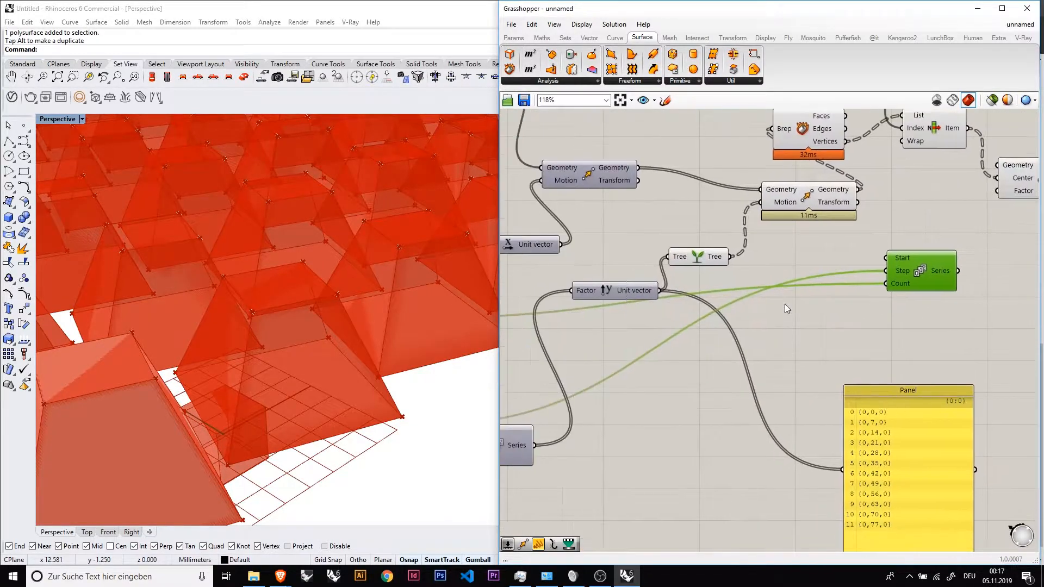
Step: Lower the Series step slider to 0.202 so the Scale factor shrinks the pyramids progressively
scroll(up, 3)
text(1)
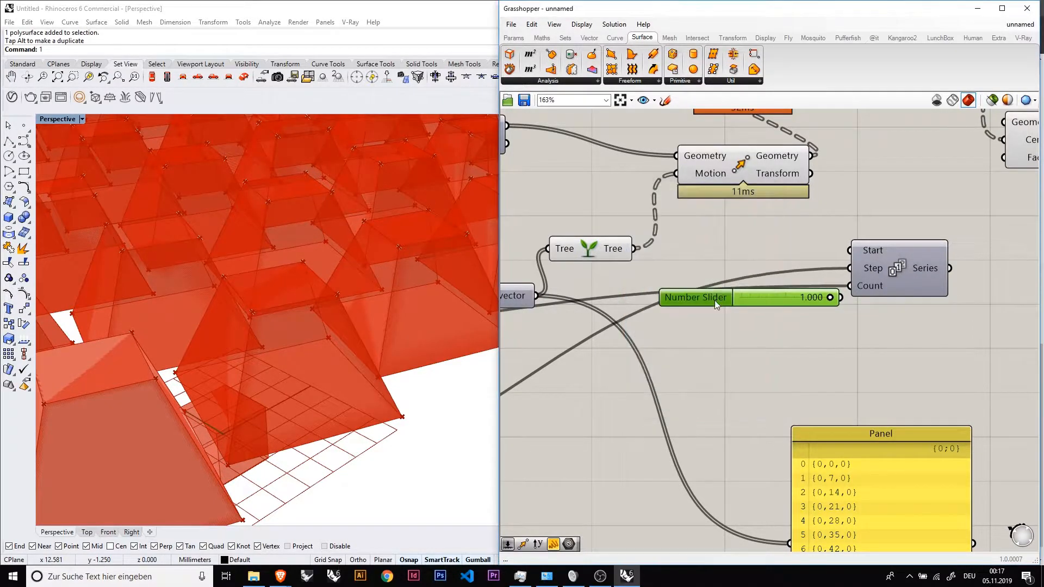
drag(829, 298, 689, 298)
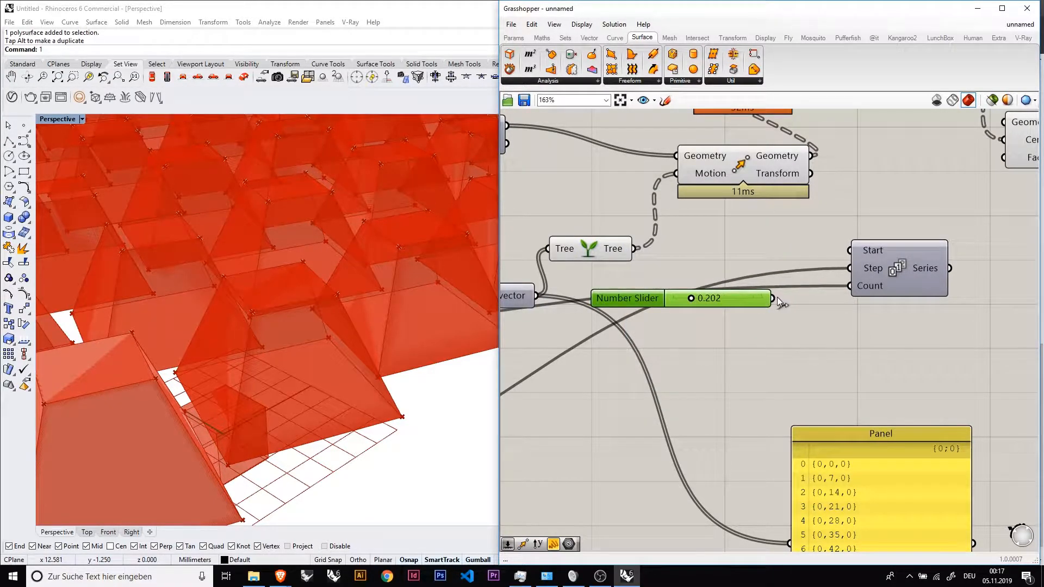
scroll(down, 3)
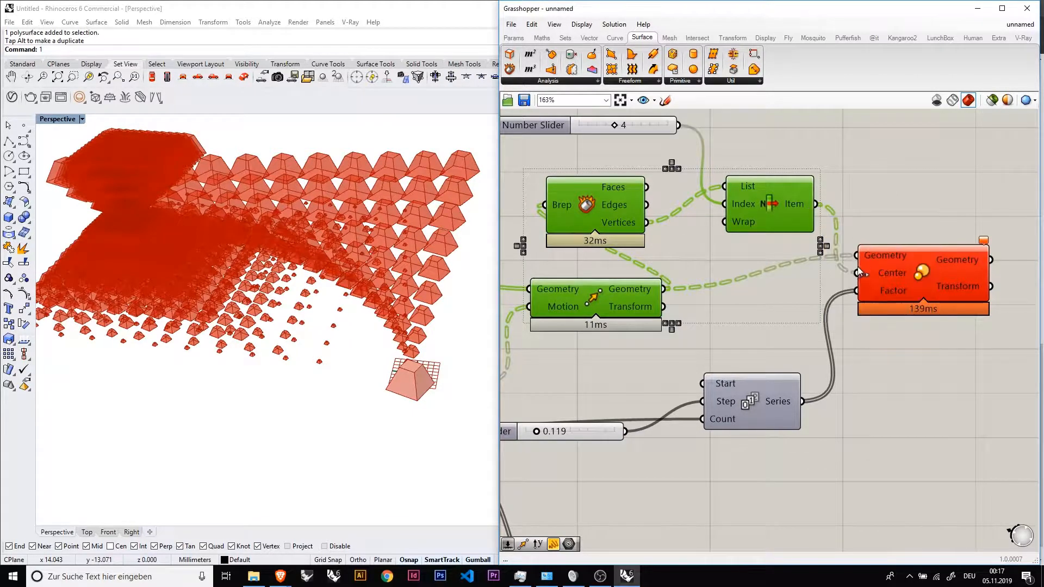
mouse_move(885, 255)
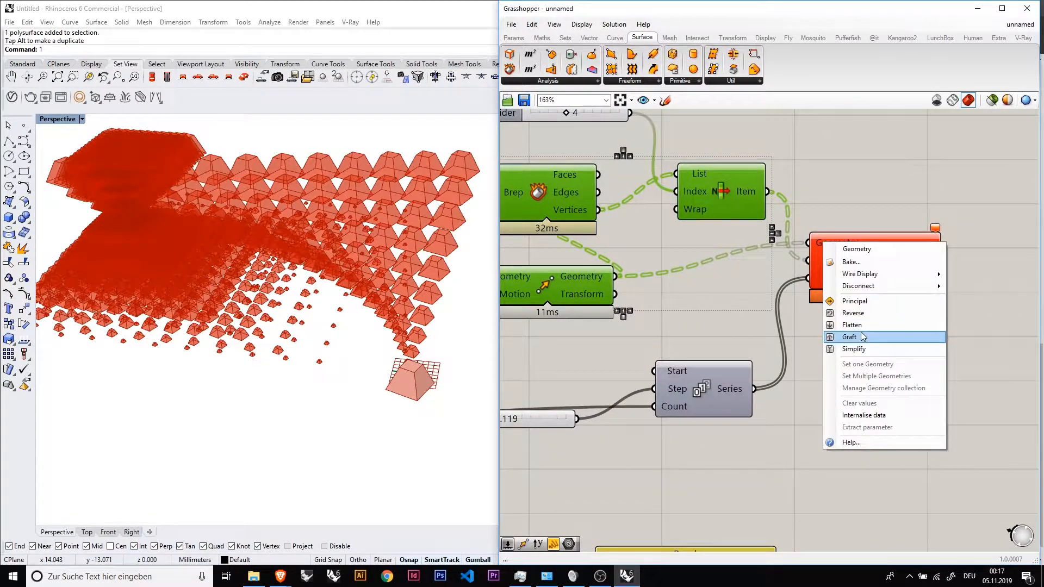
Step: Graft the Geometry input of the Scale component
click(849, 337)
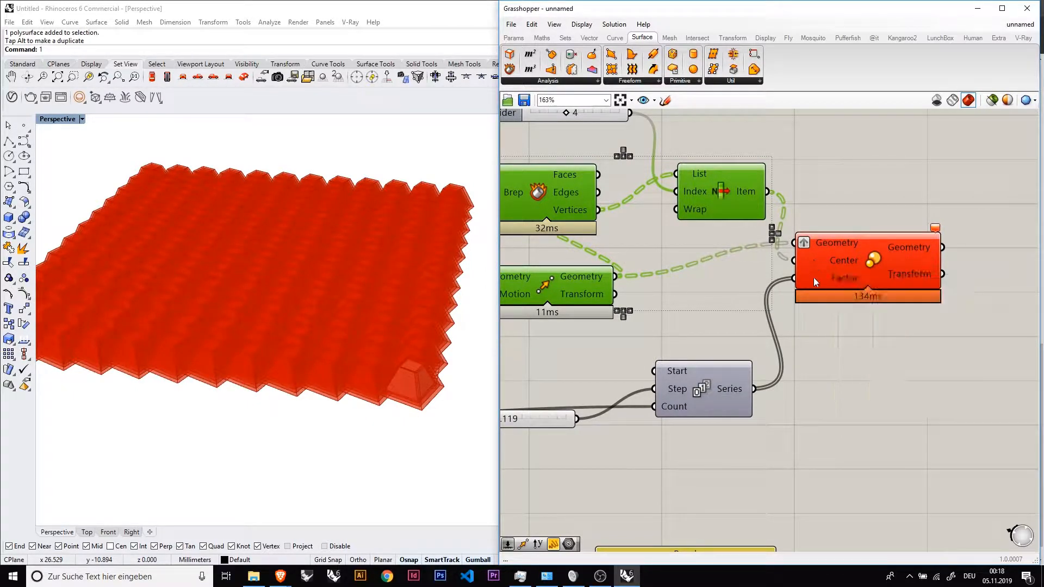
mouse_move(806, 243)
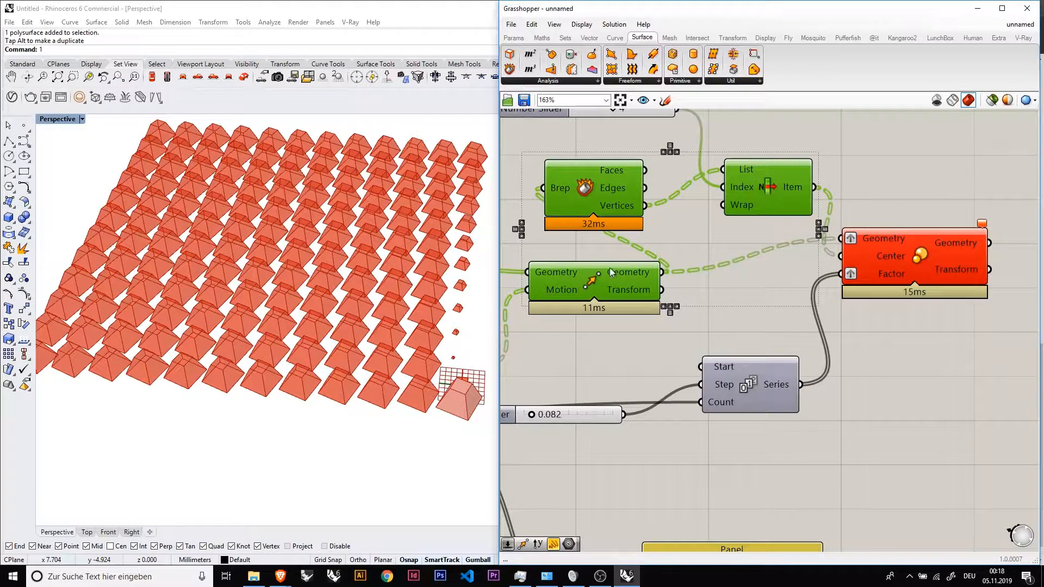
mouse_move(647, 273)
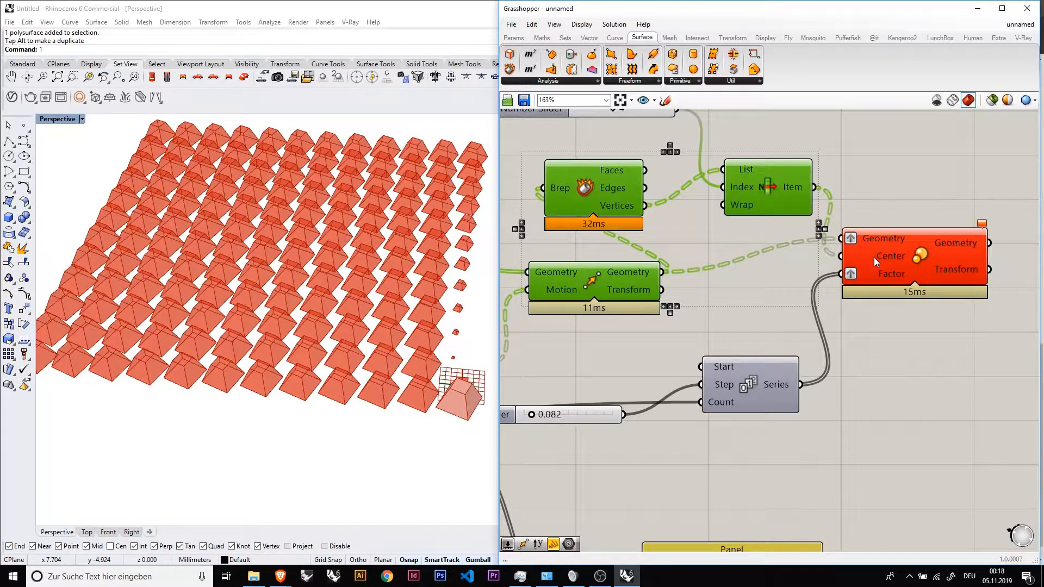
mouse_move(879, 275)
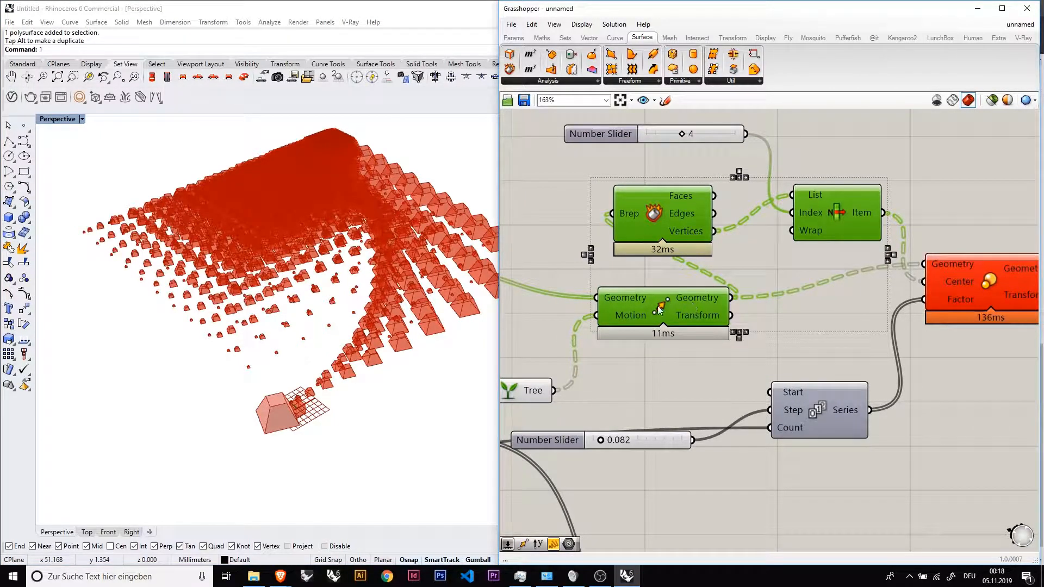
mouse_move(716, 298)
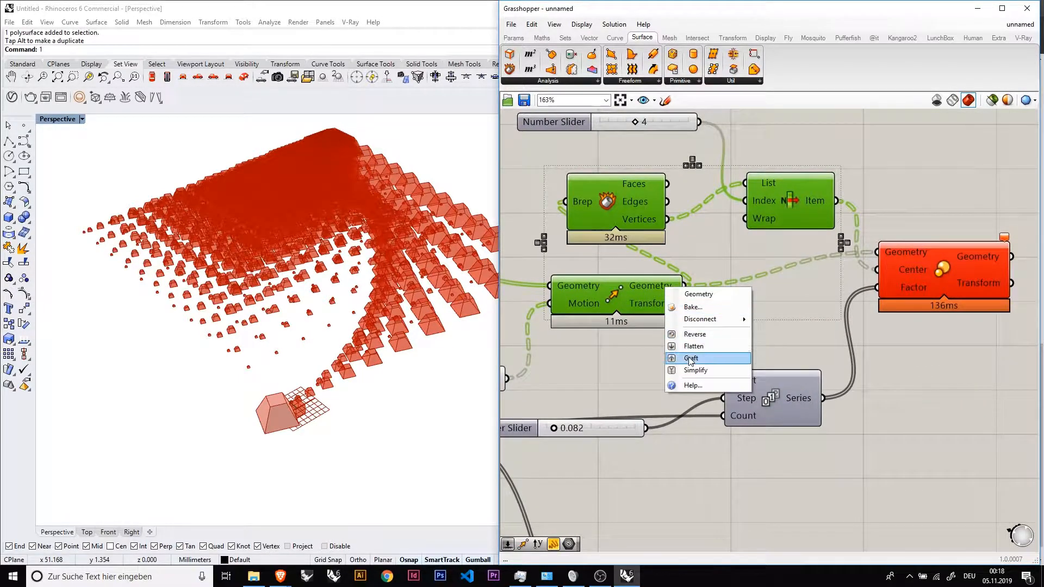
Step: Graft the Move output and simplify the Scale component's Factor input
click(692, 358)
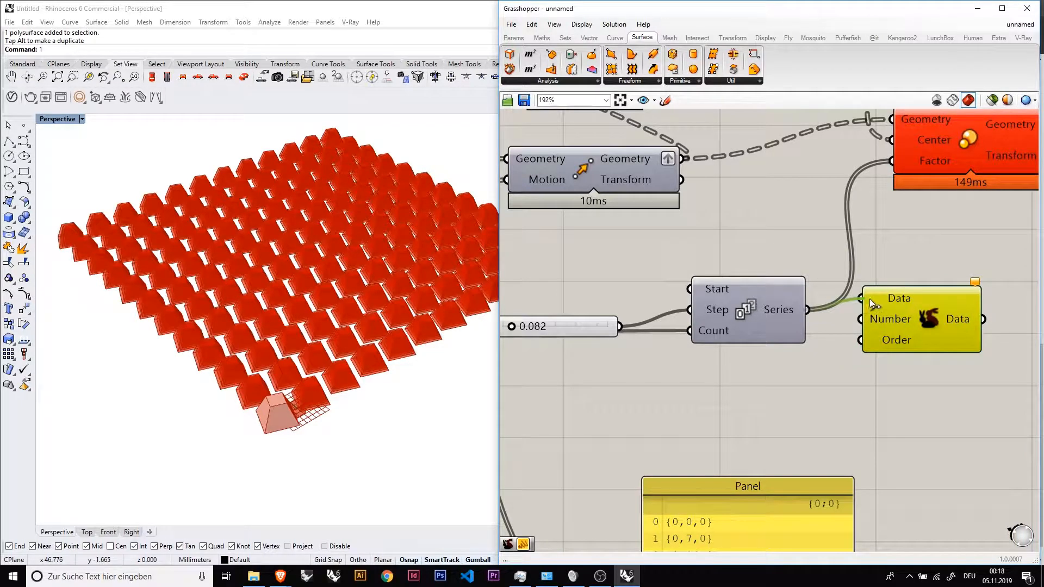
scroll(down, 3)
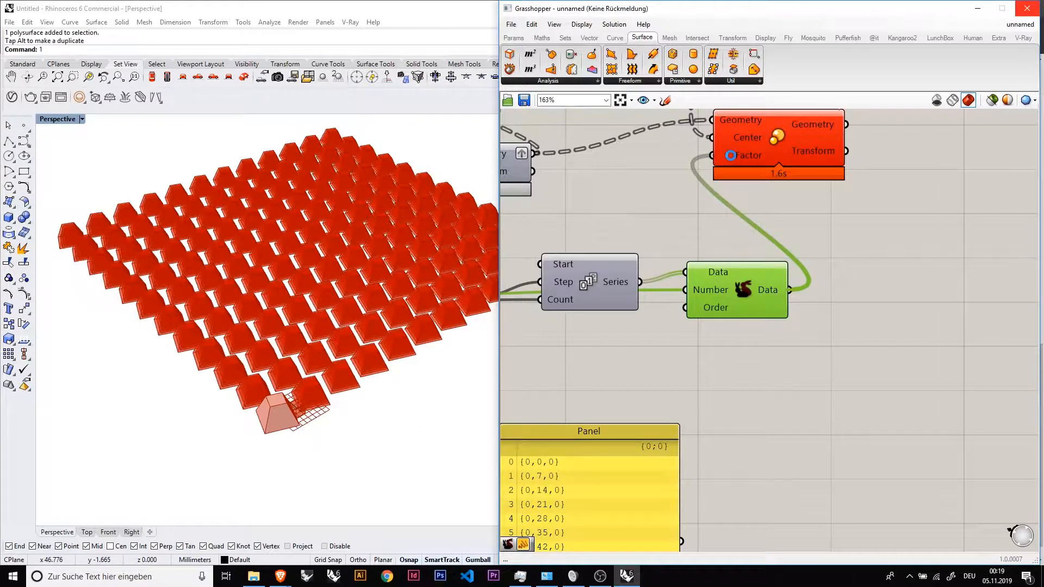
right_click(729, 154)
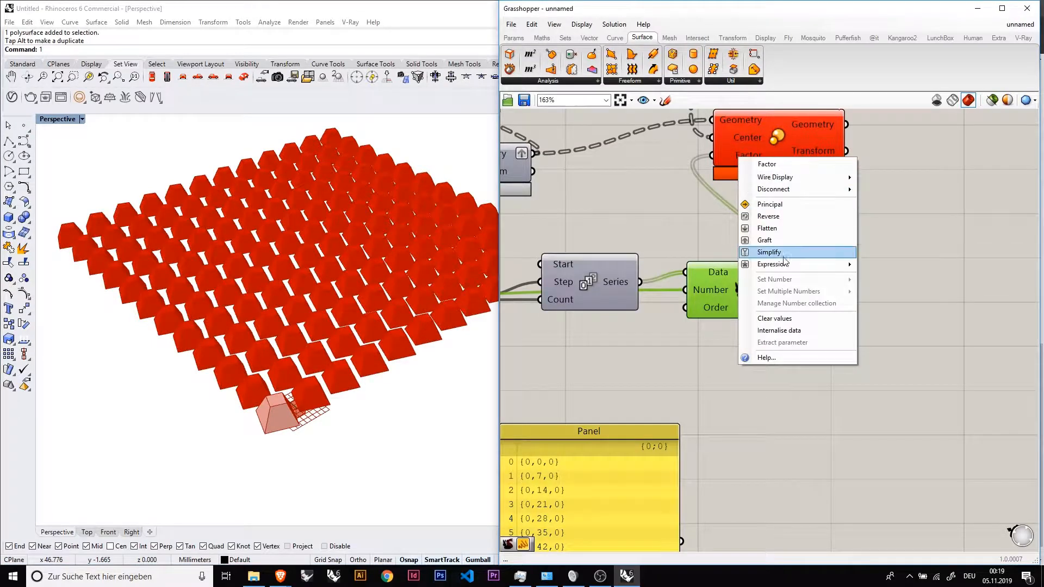
click(769, 251)
text(Number Slid)
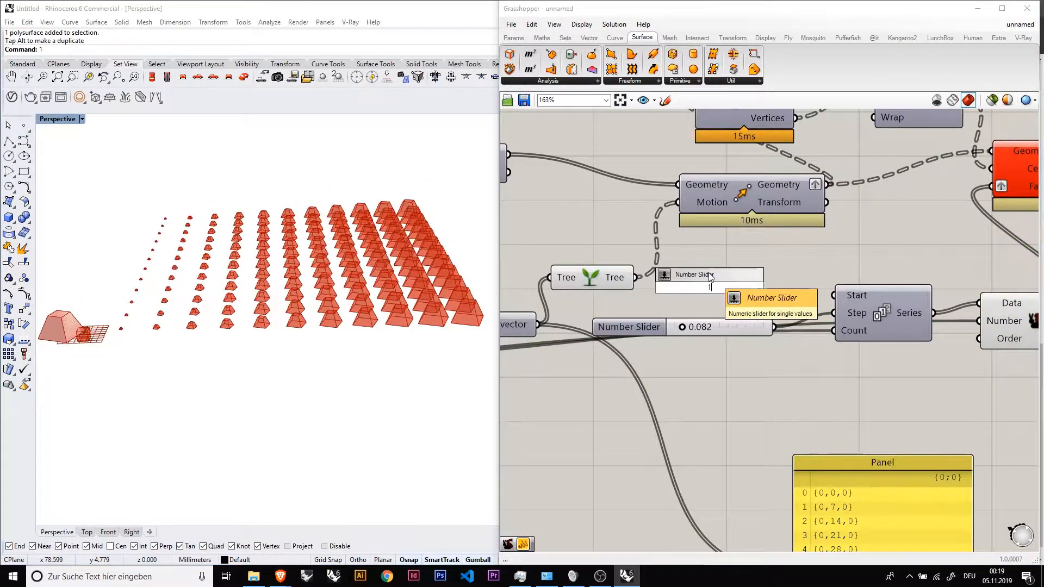
Step: Set the start slider's range to max 1, then adjust series start to 0.268 and step to 0.069
double_click(709, 275)
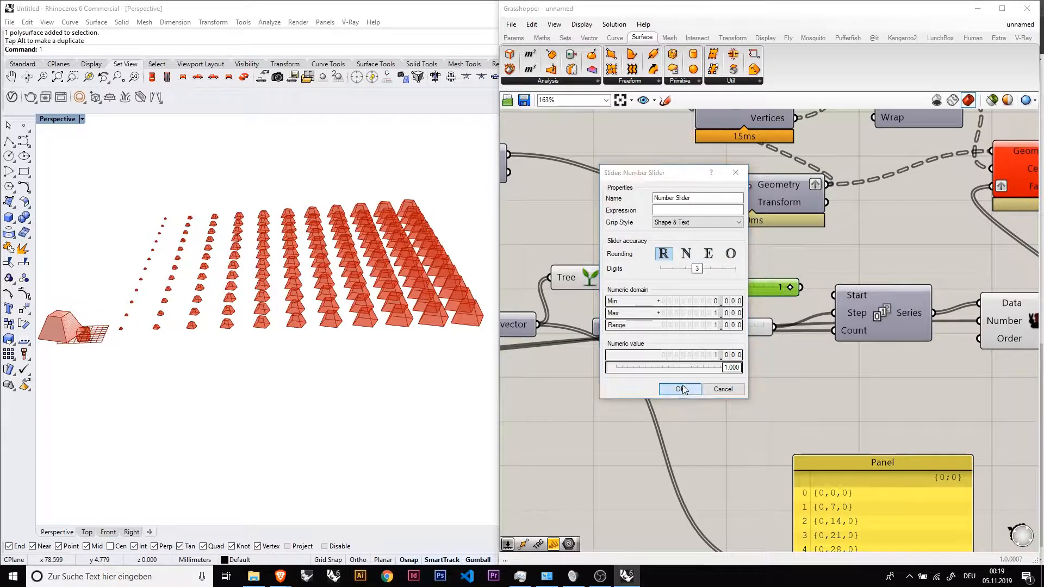
click(680, 389)
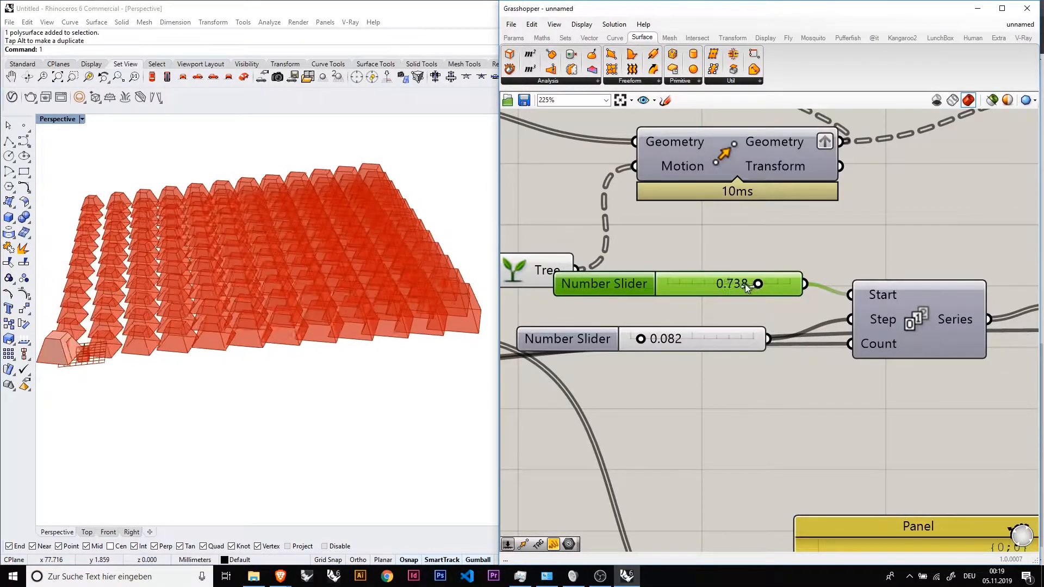
drag(757, 284, 703, 284)
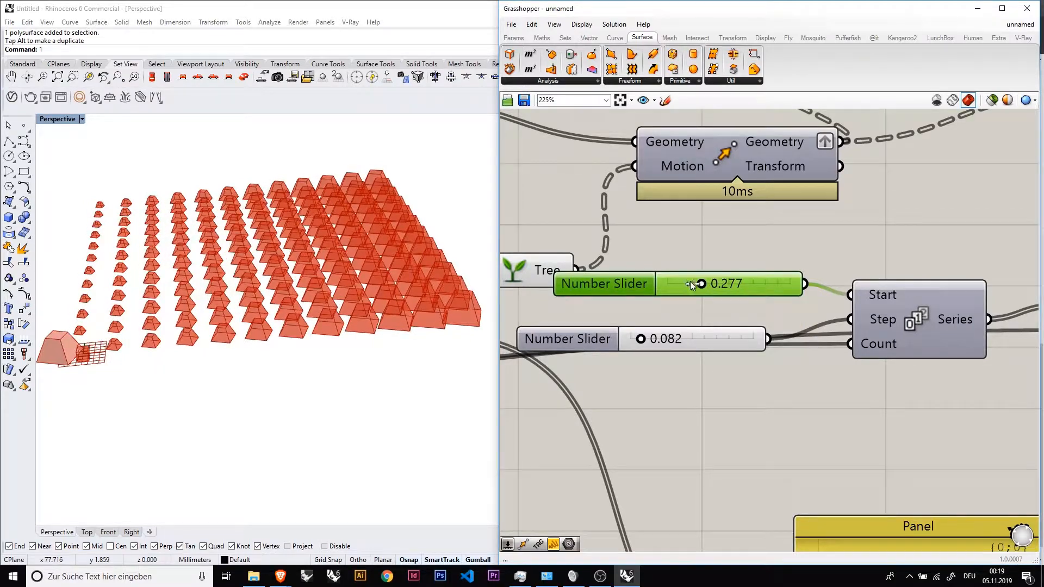
drag(703, 284, 689, 284)
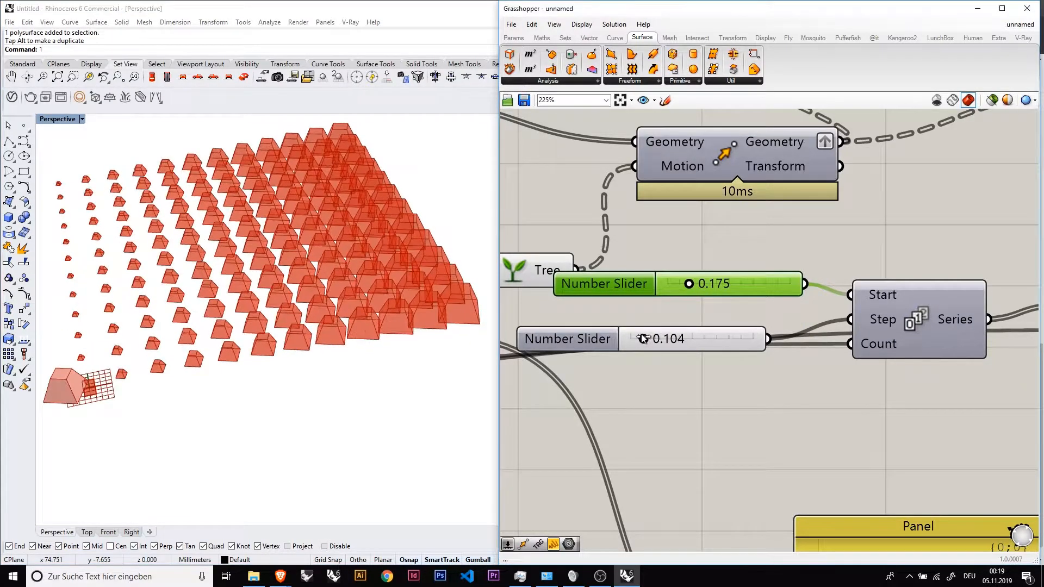
drag(690, 283, 708, 268)
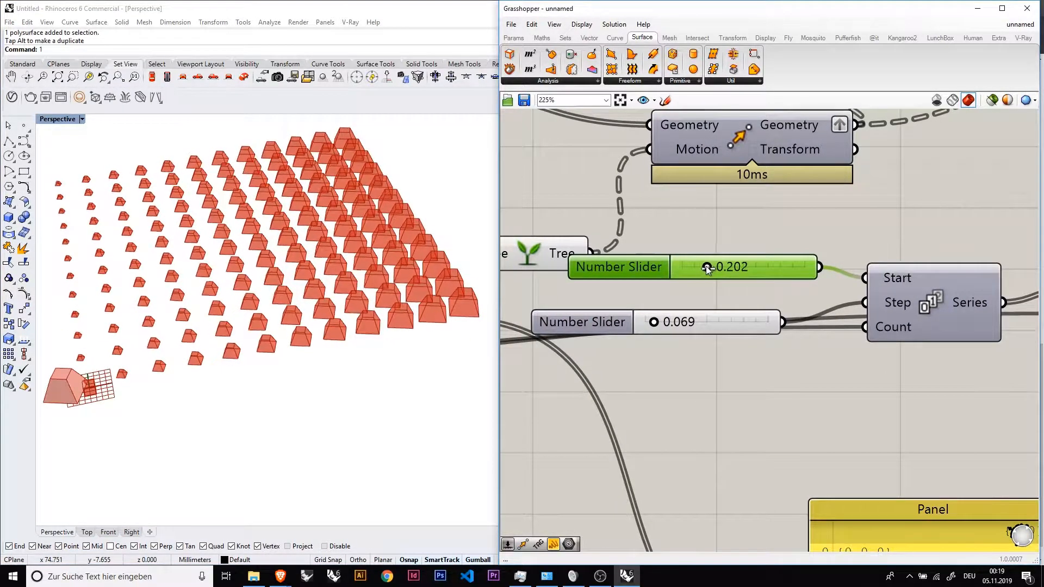
drag(706, 267, 716, 268)
text(hide)
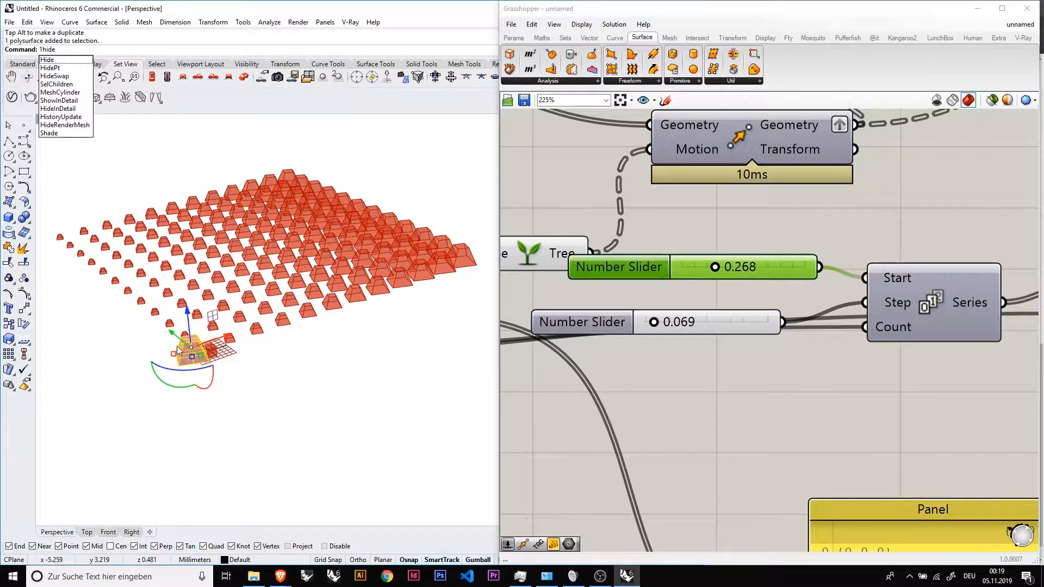
Step: Hide the original source pyramid in Rhino
click(47, 59)
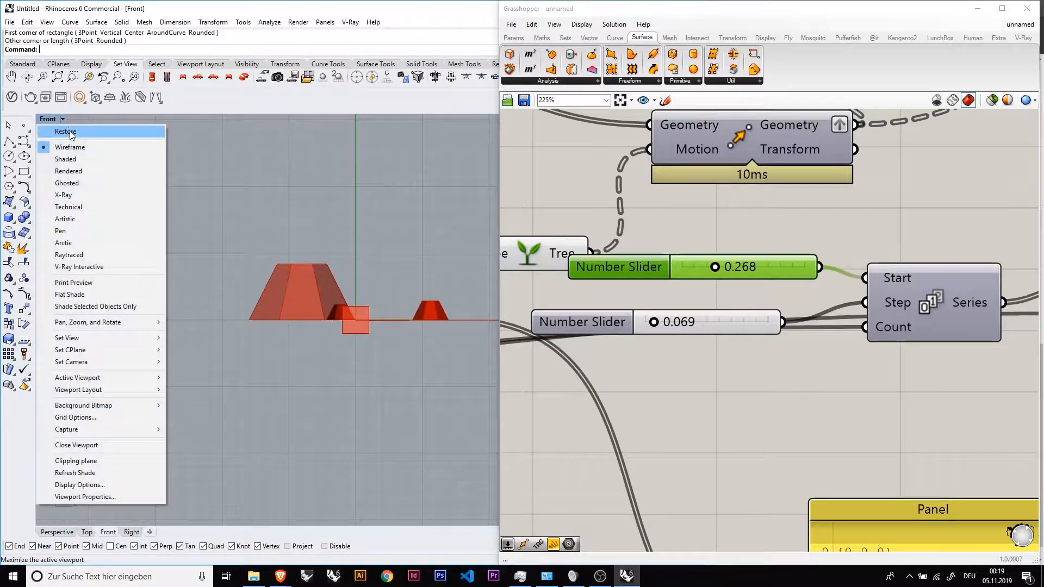
mouse_move(70, 349)
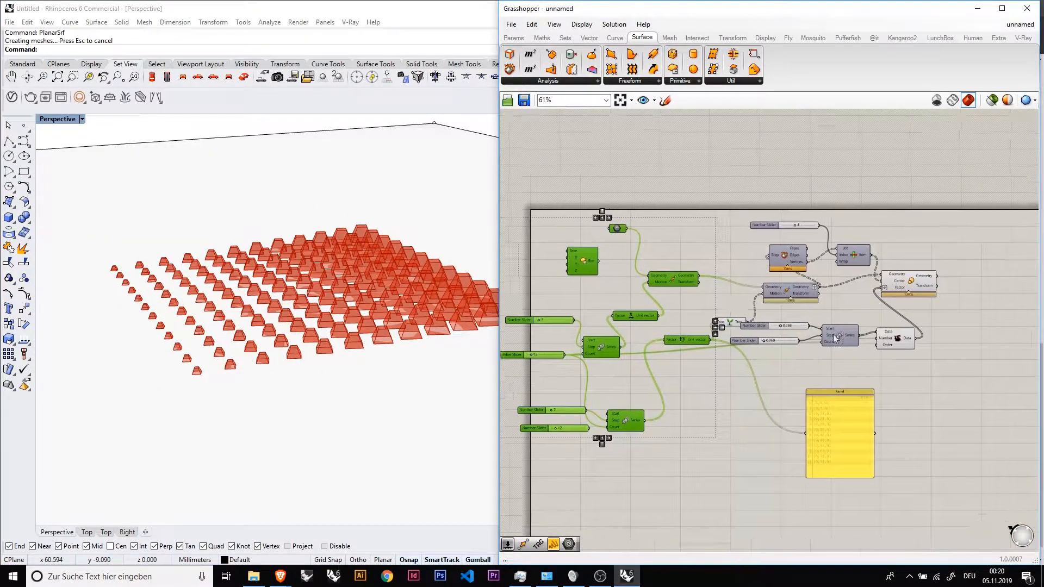
Step: Bake the Scale output, switch off Grasshopper preview via Display, and maximize the Rhino window
right_click(815, 238)
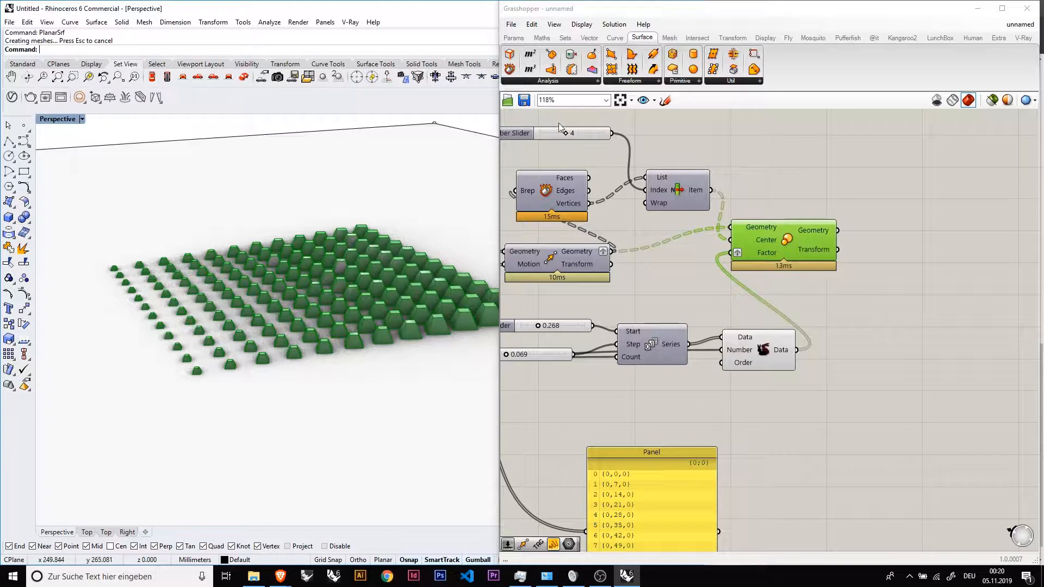
click(581, 24)
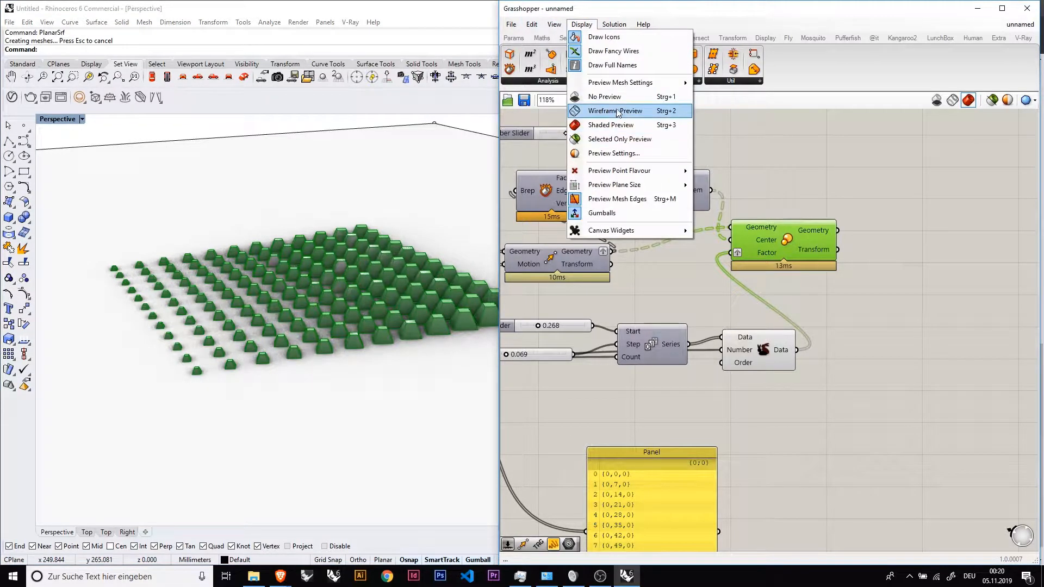
click(611, 125)
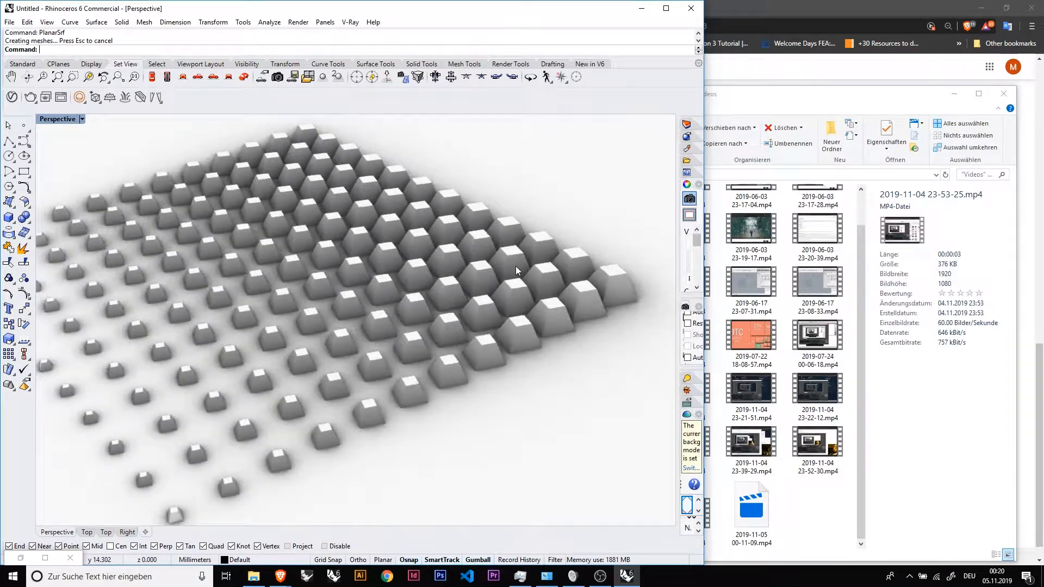
click(665, 8)
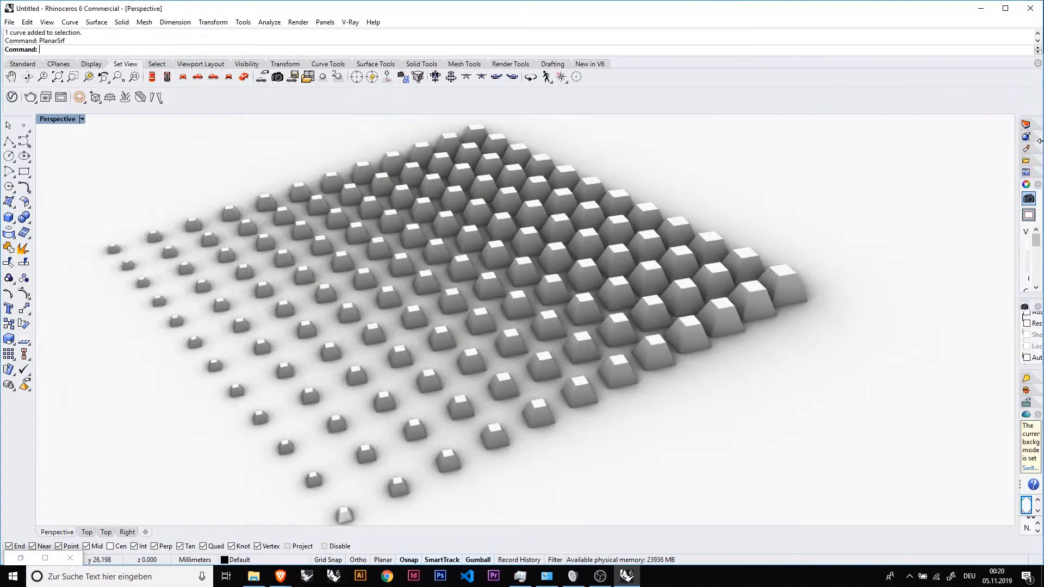